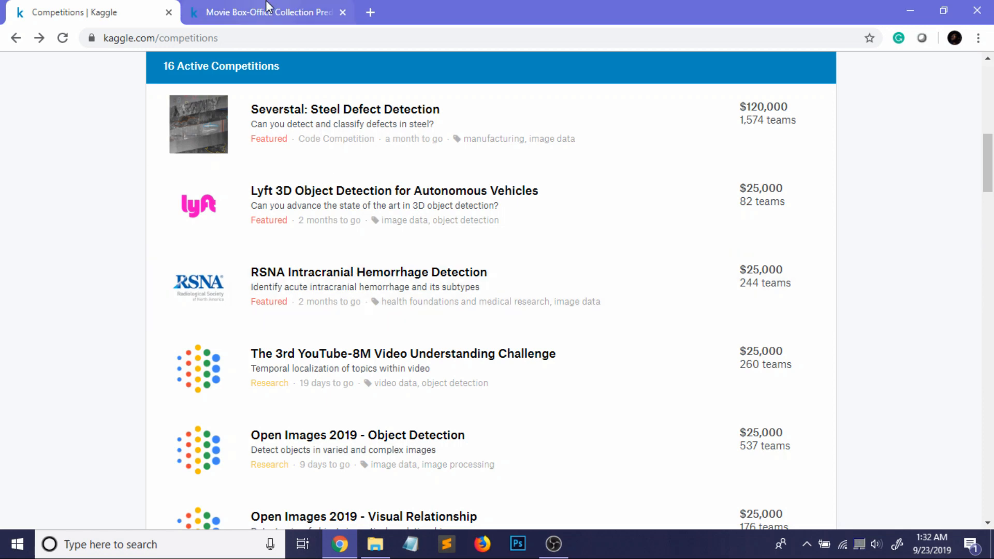
Go from the Movie Box-Office notebook to the Severstal: Steel Defect Detection competition
click(266, 12)
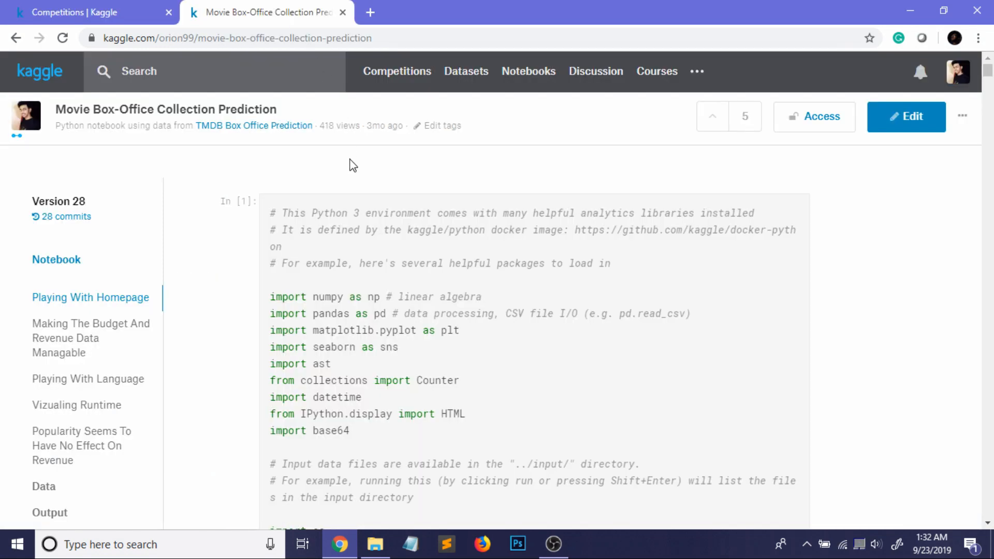
mouse_move(466, 158)
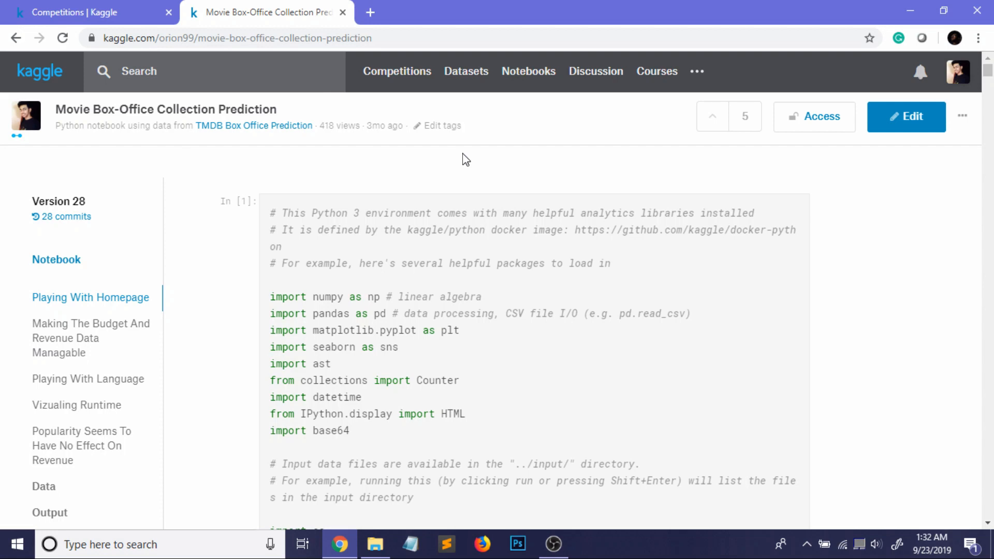
mouse_move(104, 139)
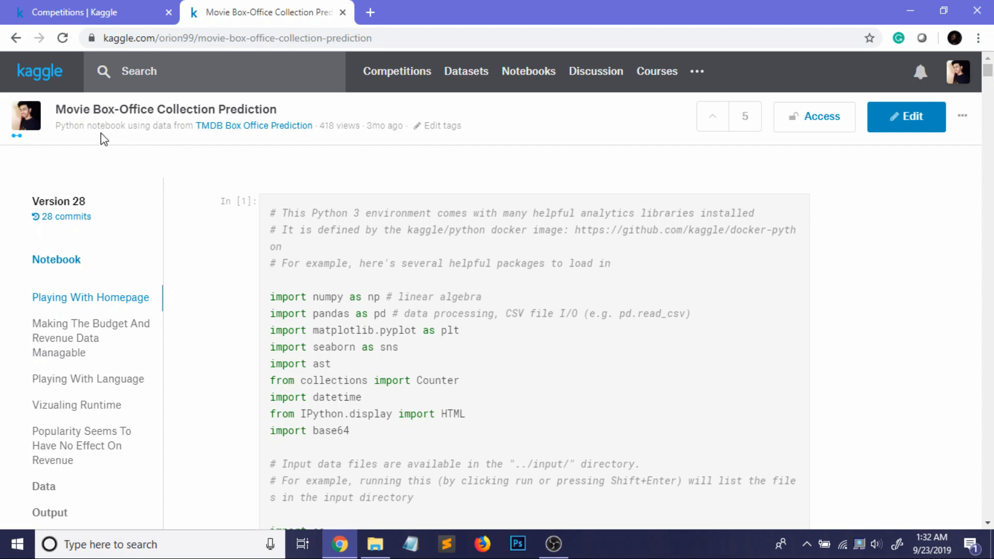
mouse_move(247, 122)
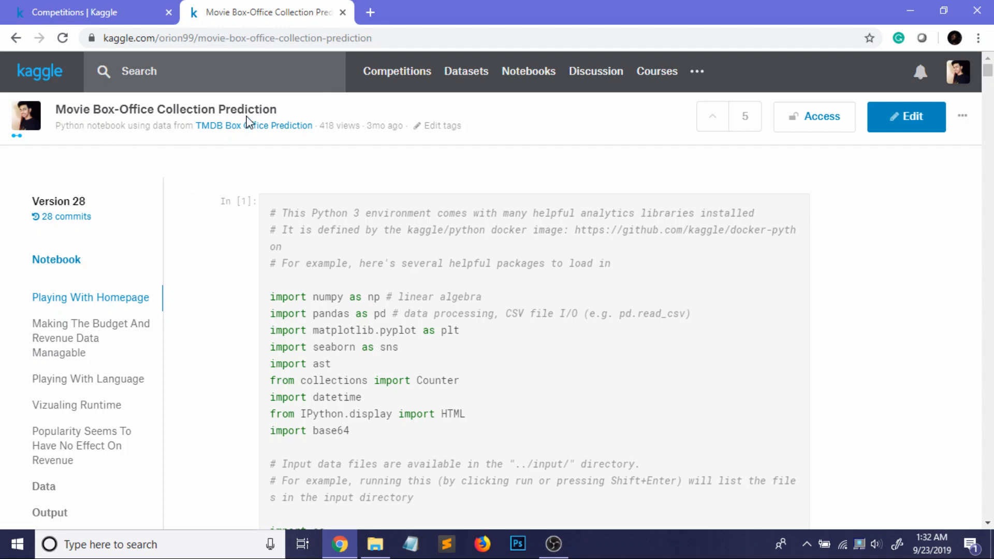
mouse_move(301, 164)
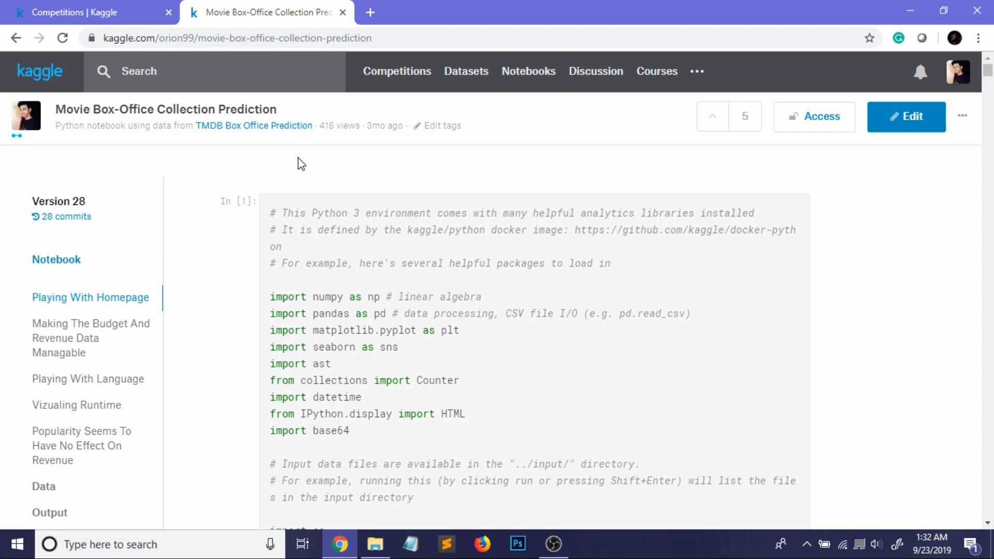
click(88, 12)
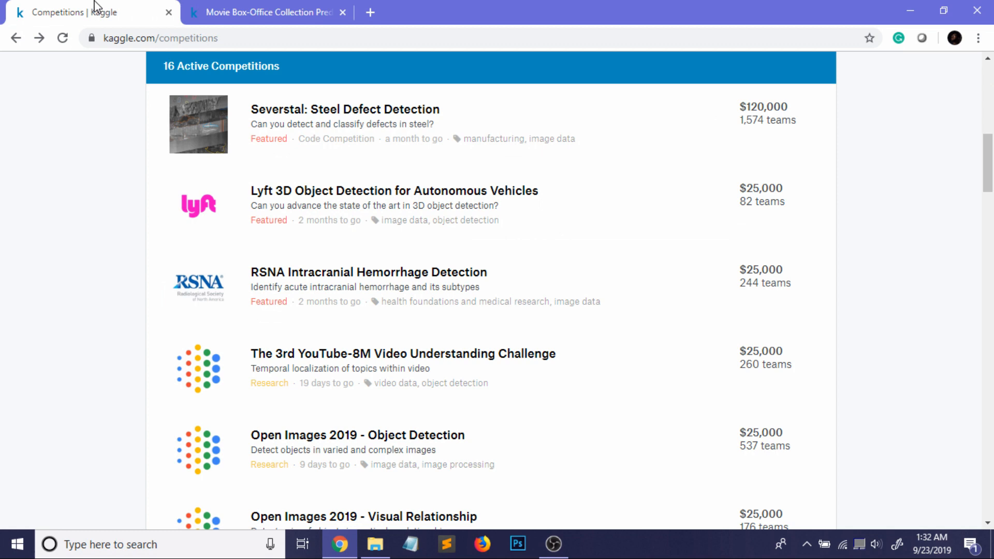
mouse_move(345, 109)
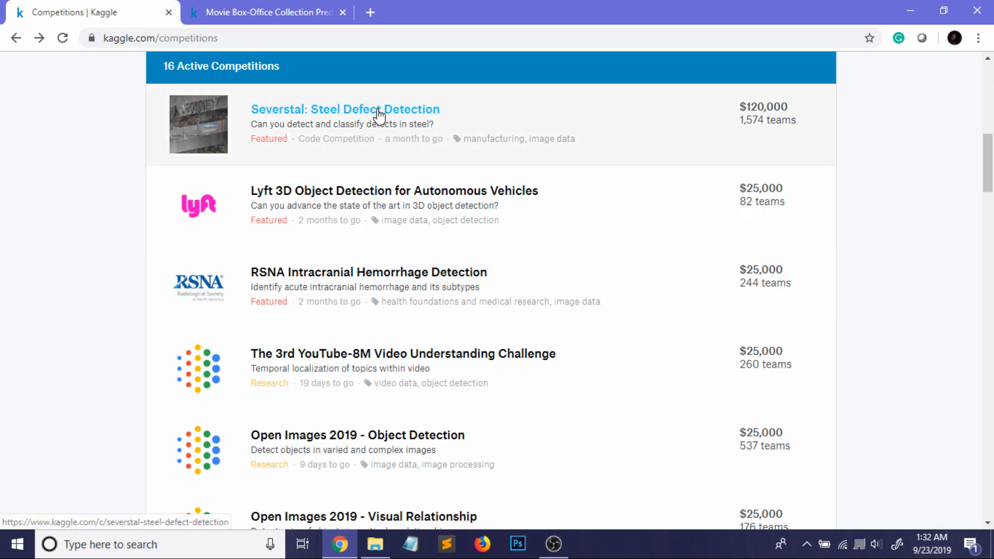
click(345, 109)
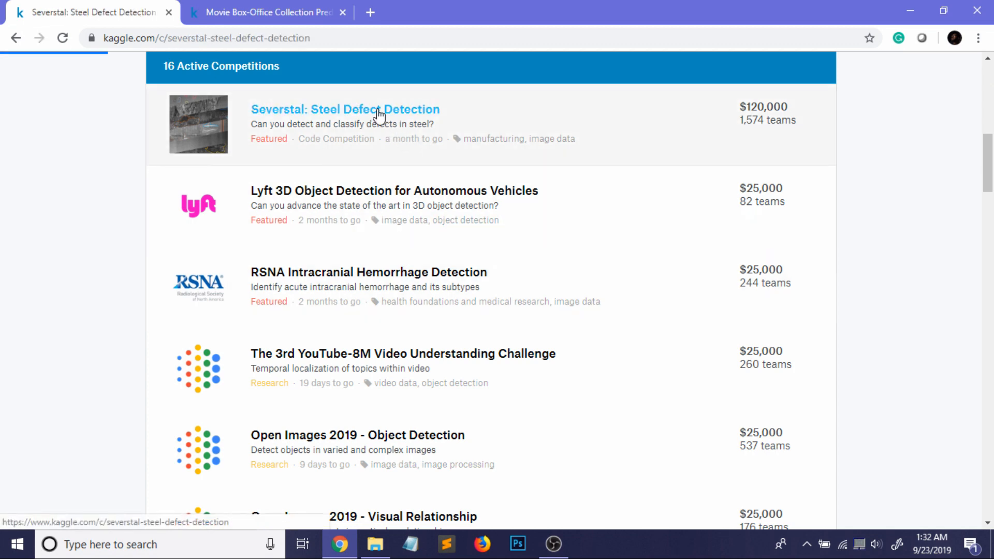
click(345, 109)
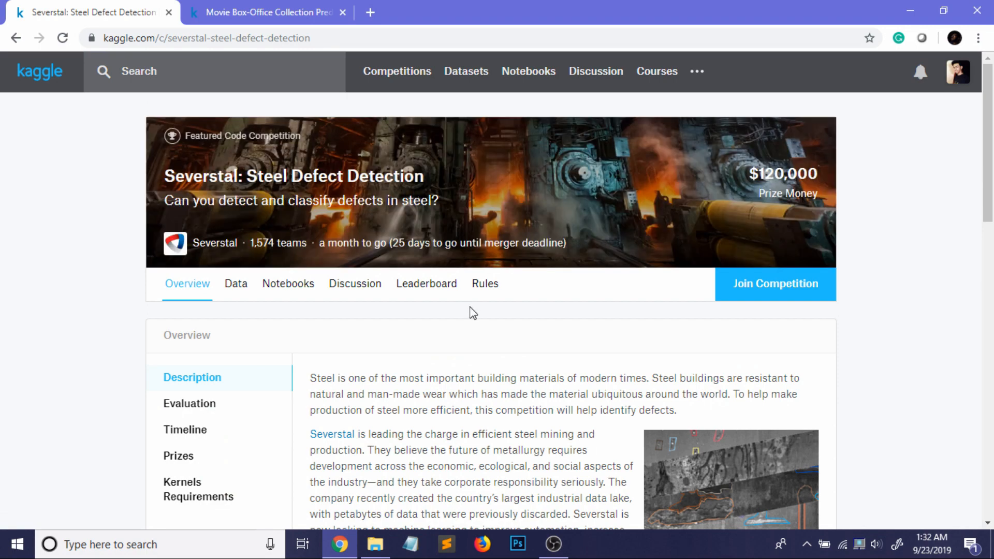
Join the Severstal competition and accept its rules
scroll(down, 3)
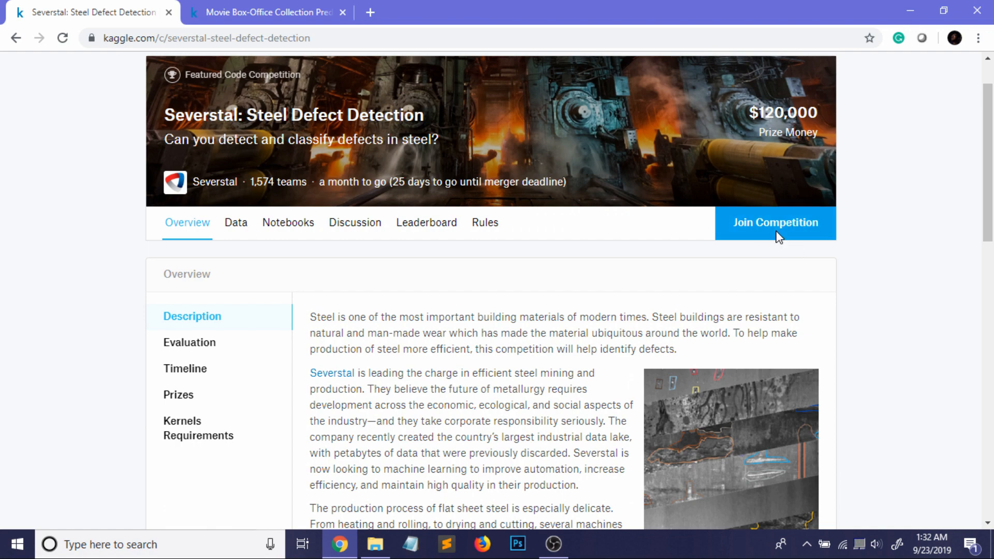
click(775, 222)
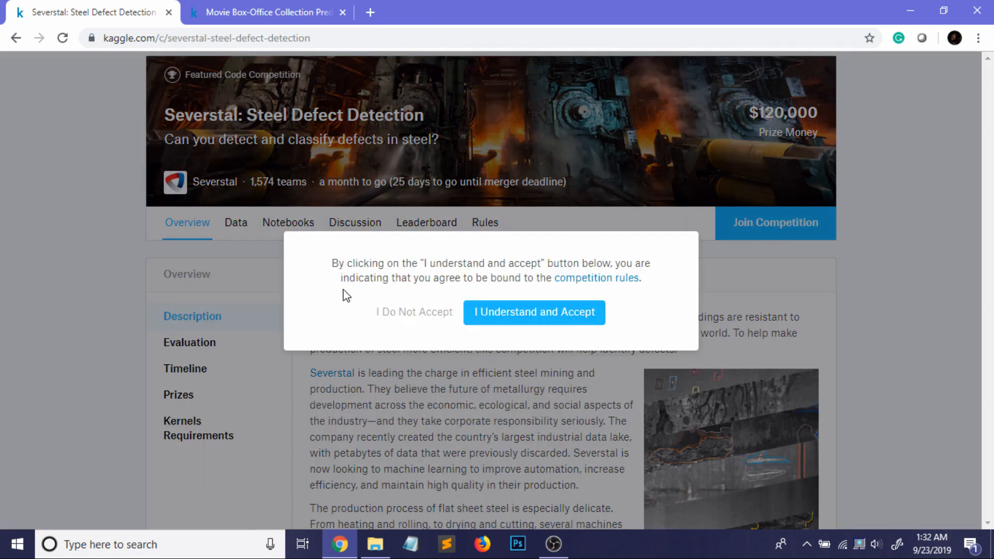
mouse_move(534, 311)
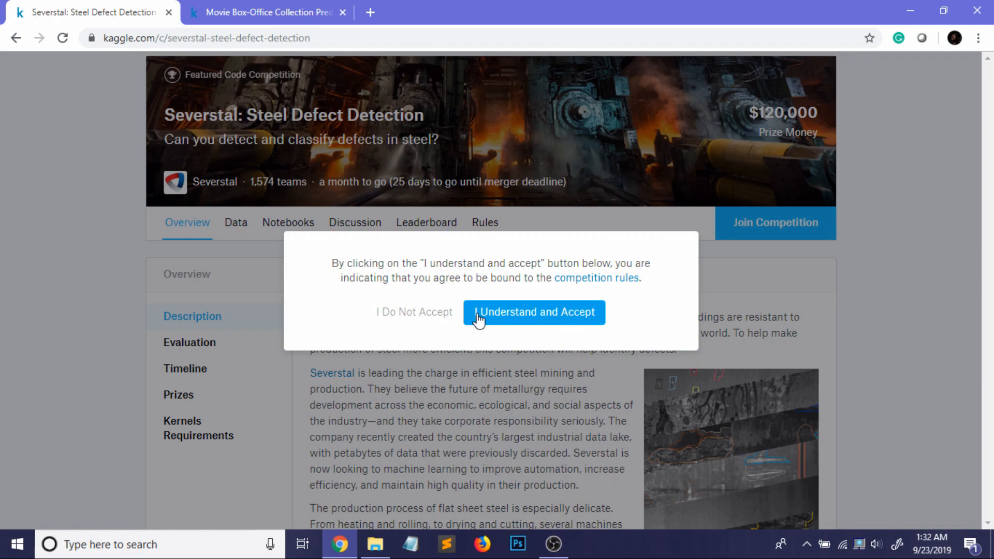
click(534, 311)
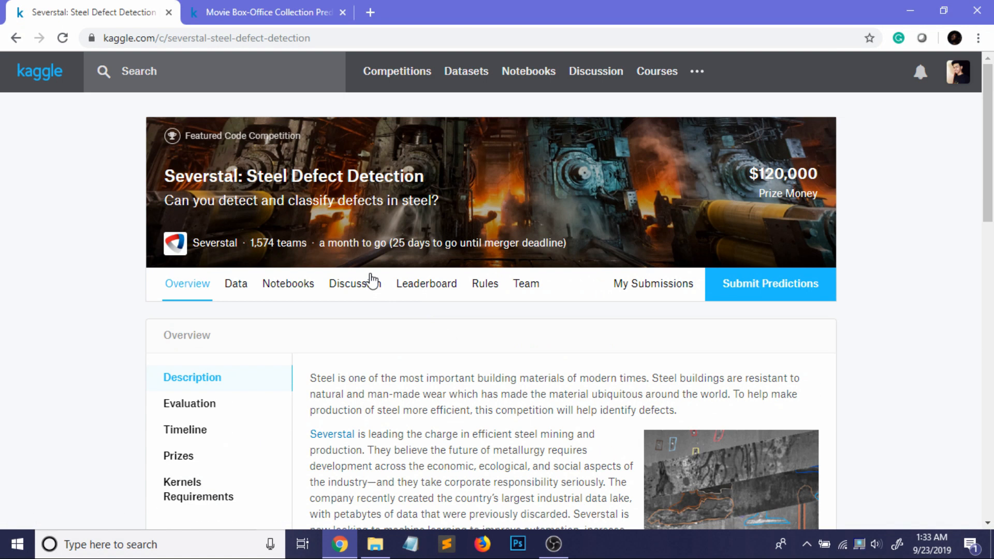
Browse the Severstal data description and files, then reach the competition's notebooks list
click(235, 283)
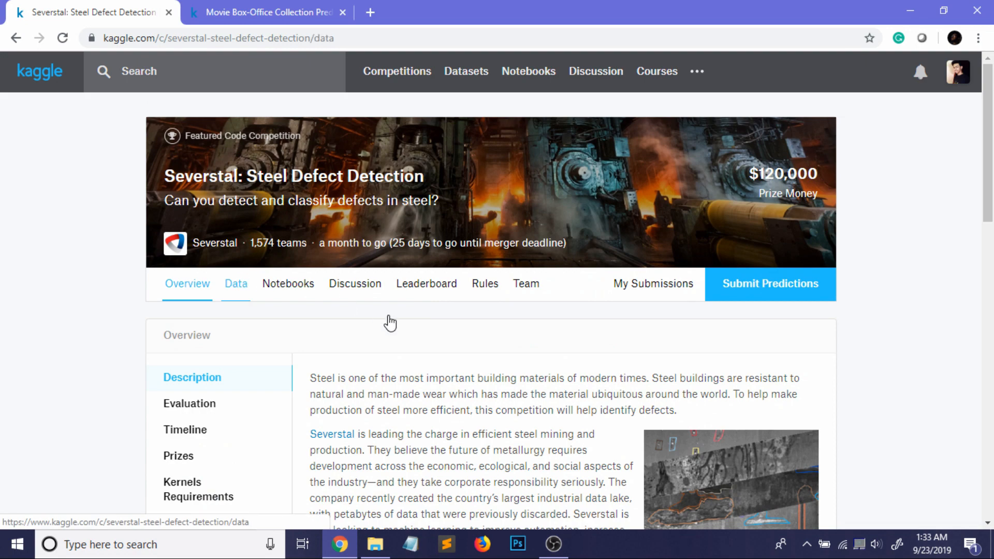
scroll(down, 3)
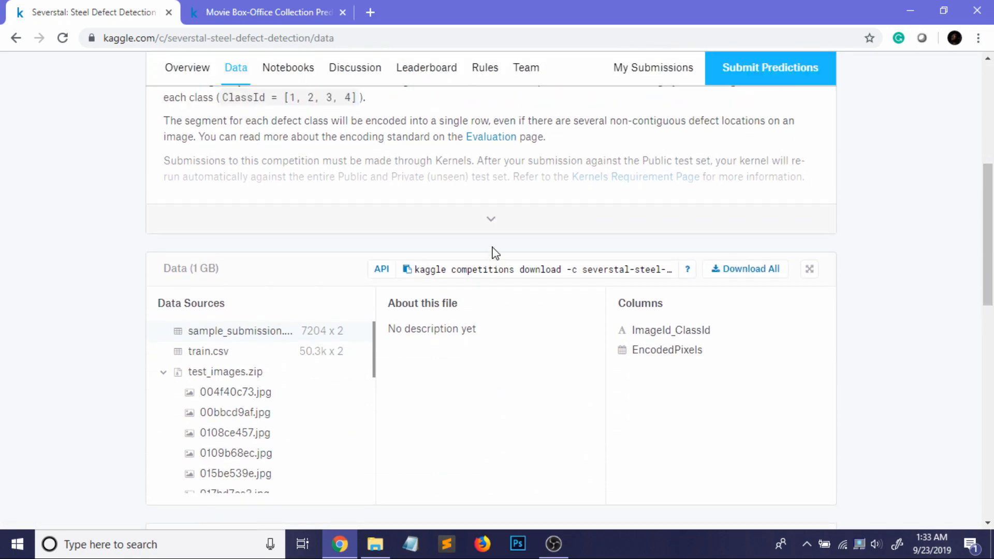
scroll(down, 3)
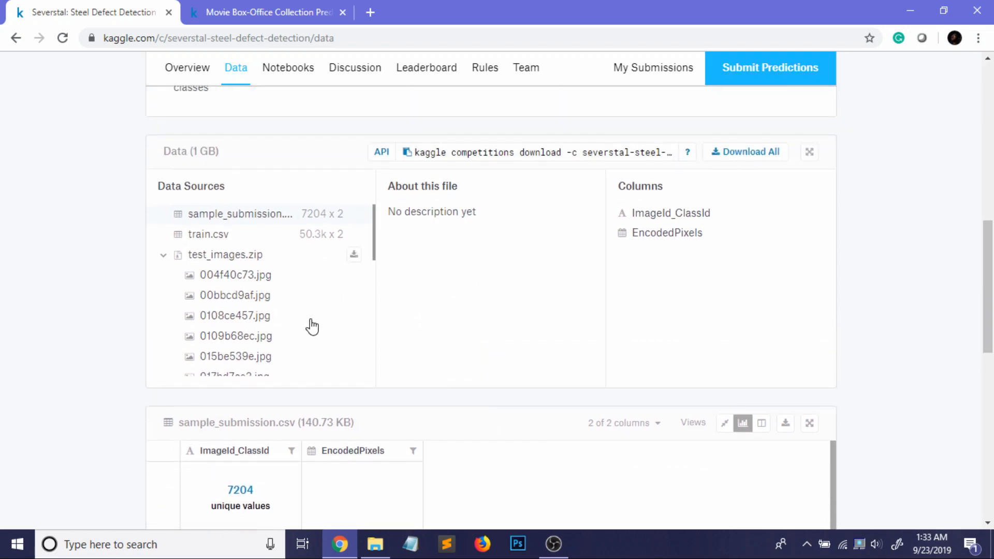
mouse_move(275, 336)
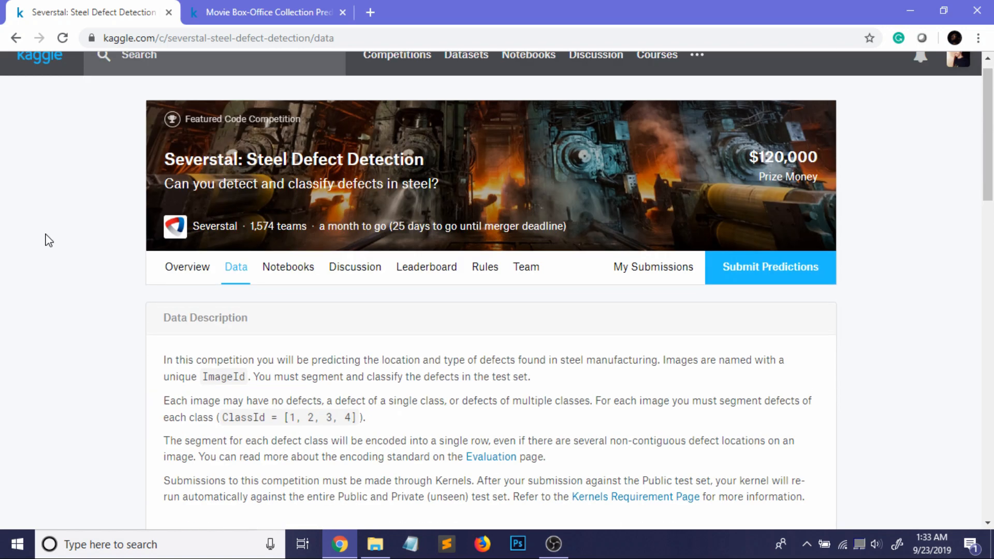
mouse_move(652, 266)
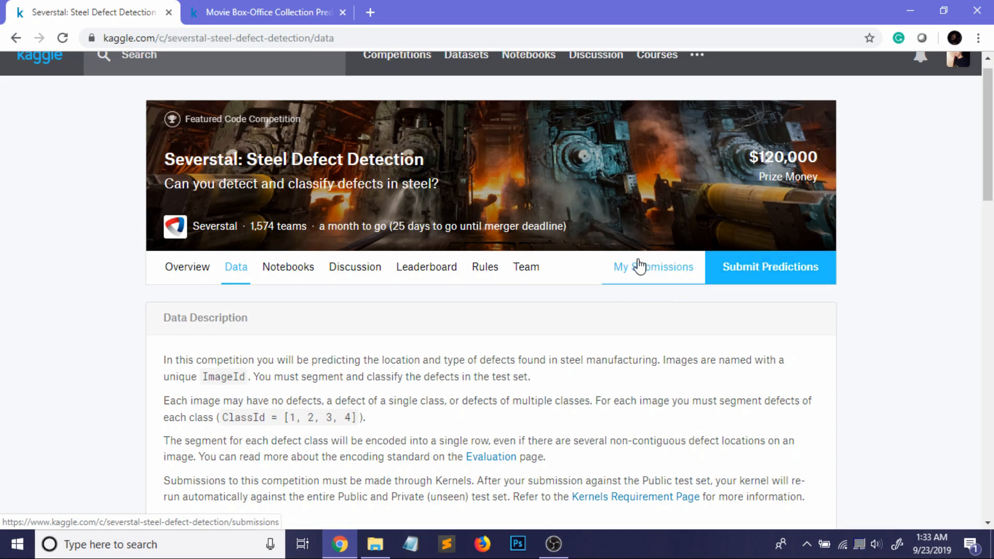
mouse_move(287, 268)
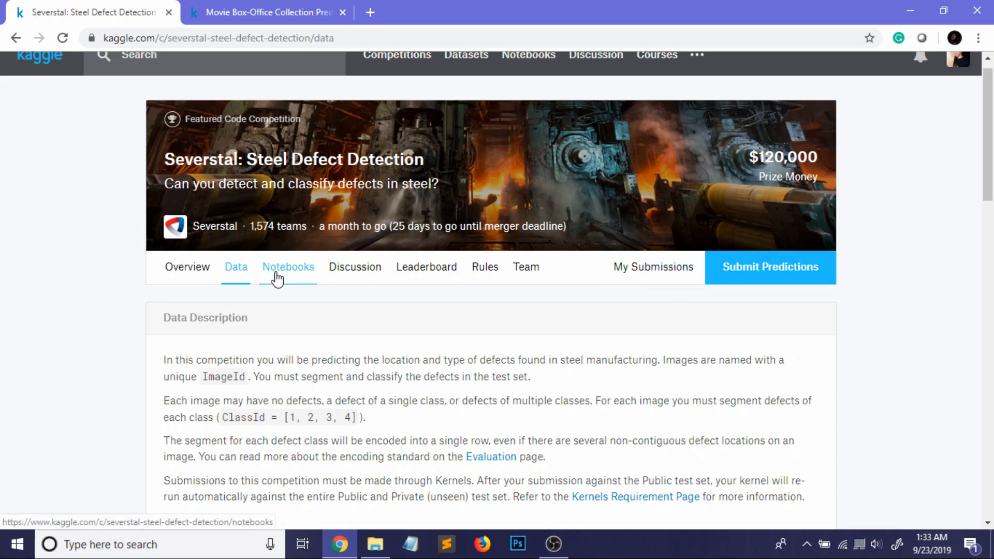
click(288, 267)
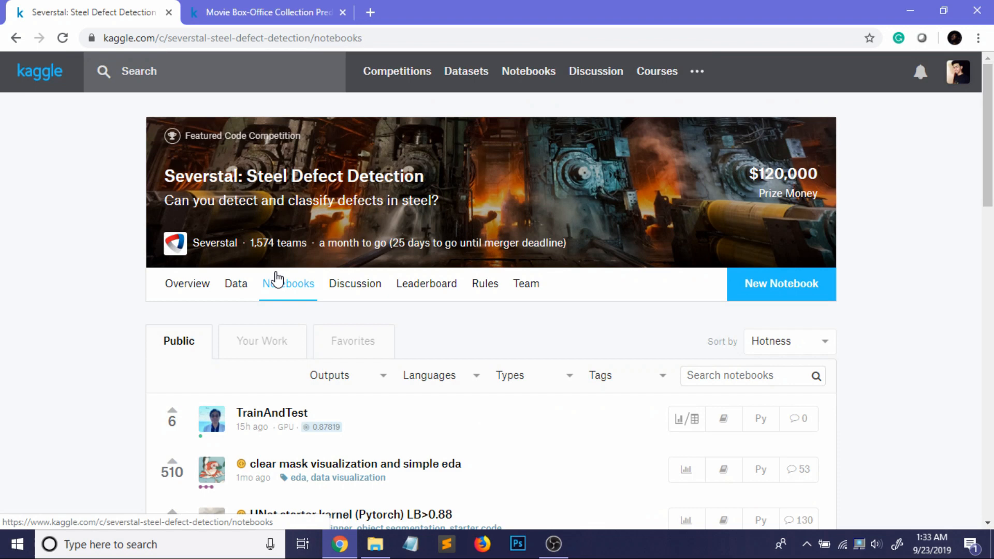
mouse_move(288, 292)
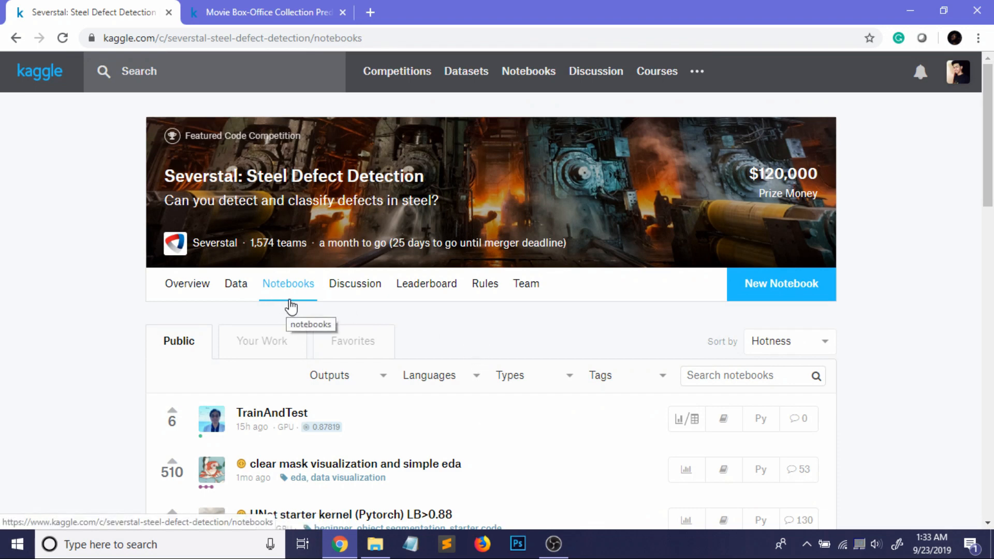
Skim the public Severstal notebooks, then filter to Your Work, which is empty
scroll(down, 3)
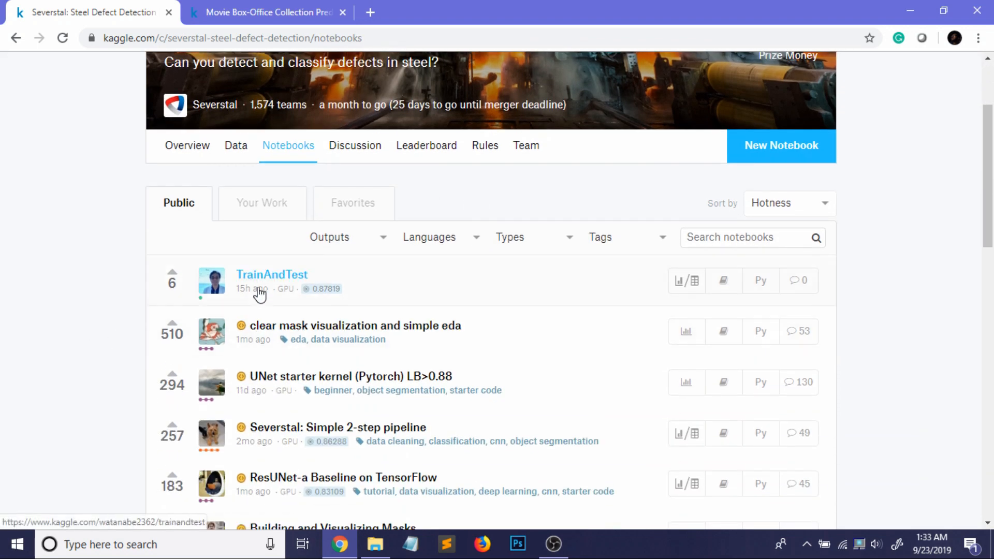
mouse_move(87, 345)
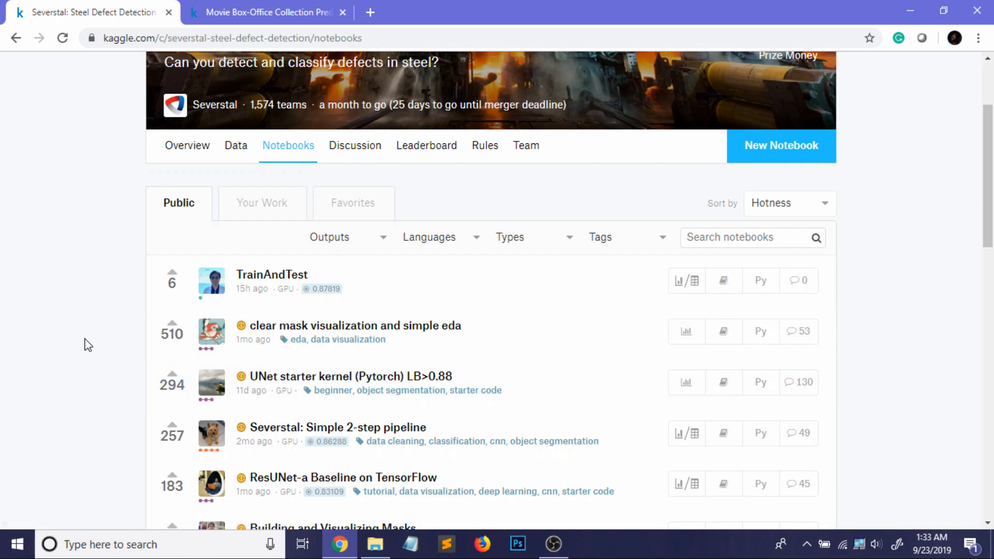
scroll(down, 3)
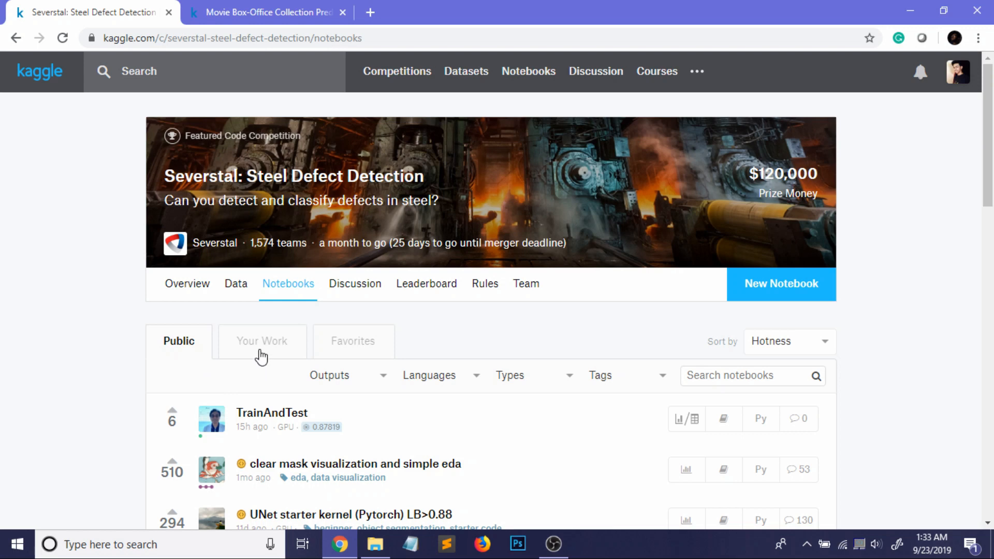
click(262, 341)
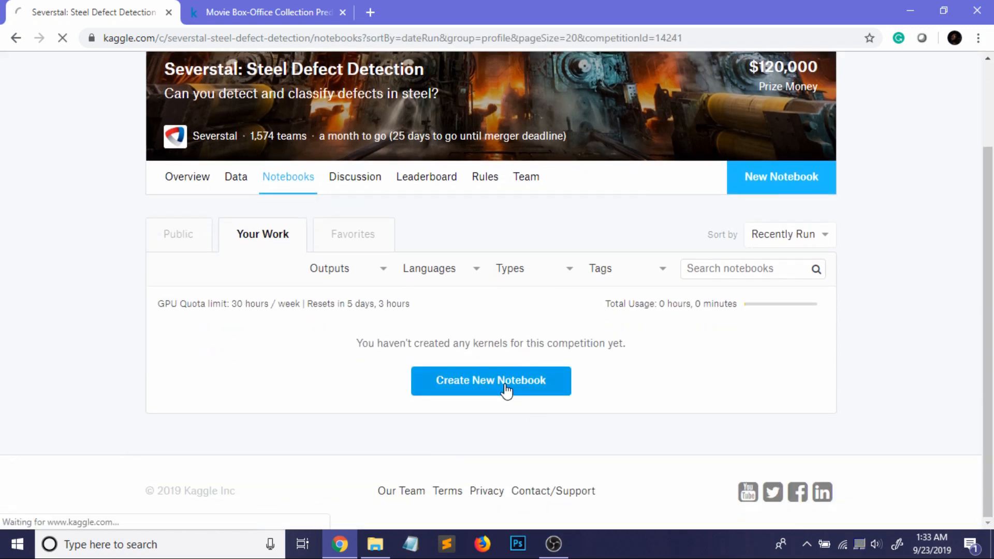
Start a new notebook, check the language options keeping Python, then go back to Your Work
click(491, 381)
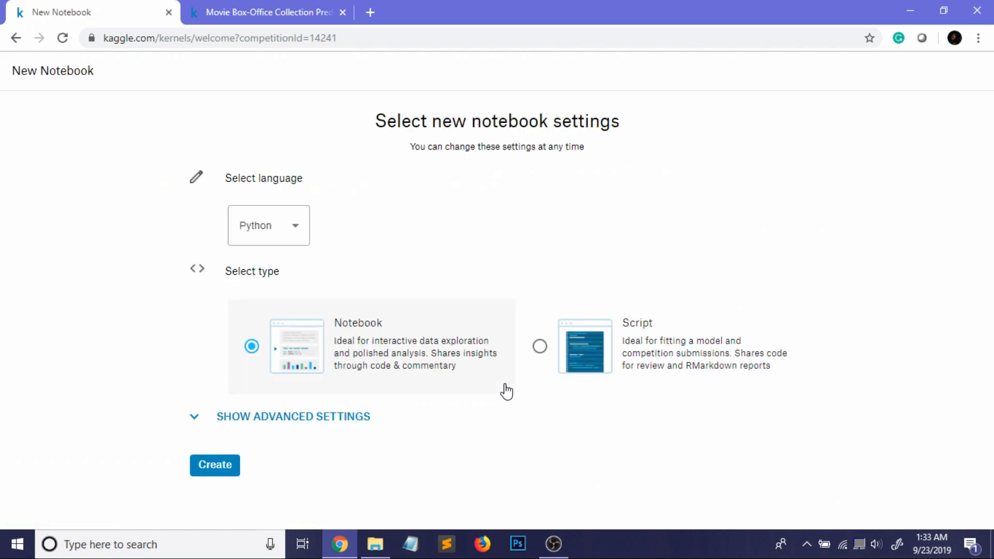
mouse_move(468, 367)
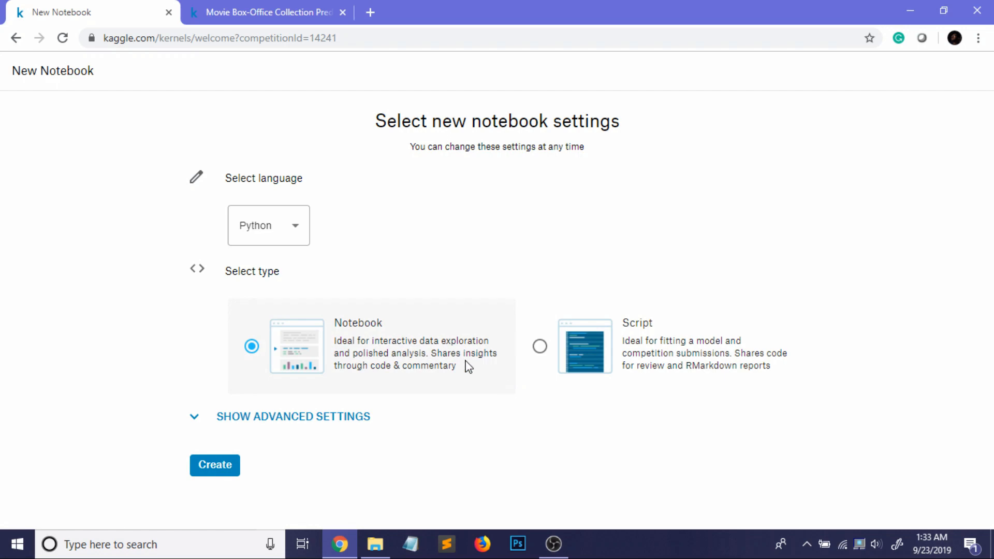
mouse_move(429, 361)
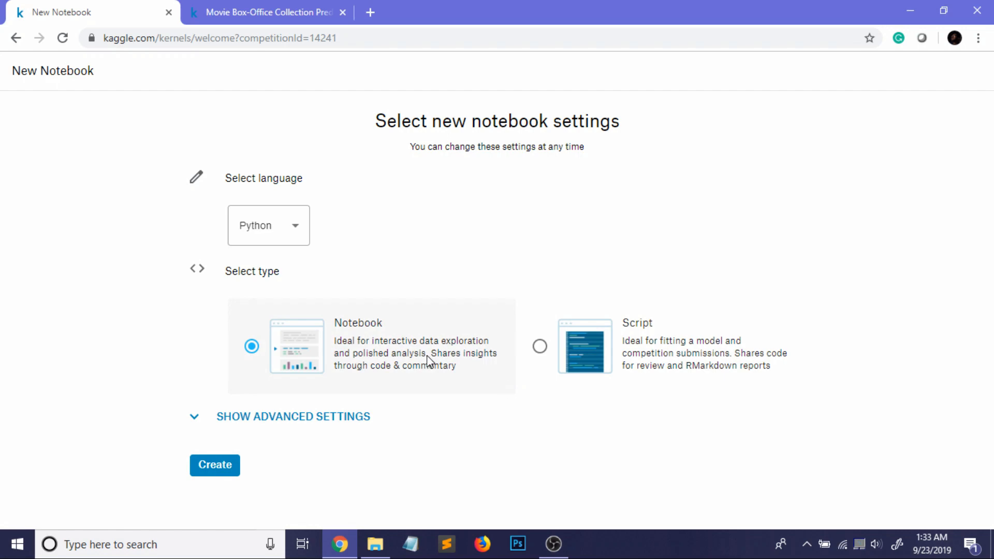
mouse_move(691, 349)
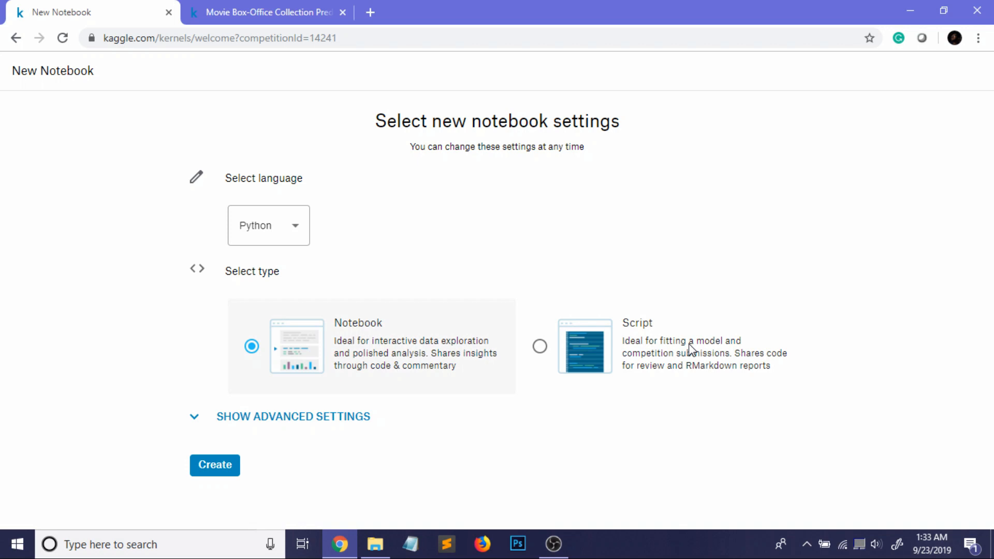
mouse_move(449, 350)
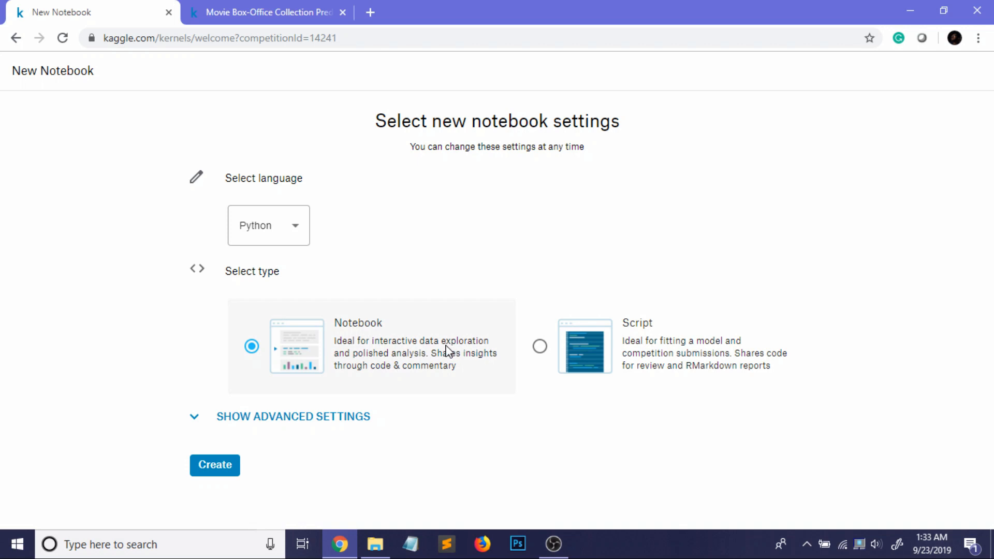
mouse_move(440, 354)
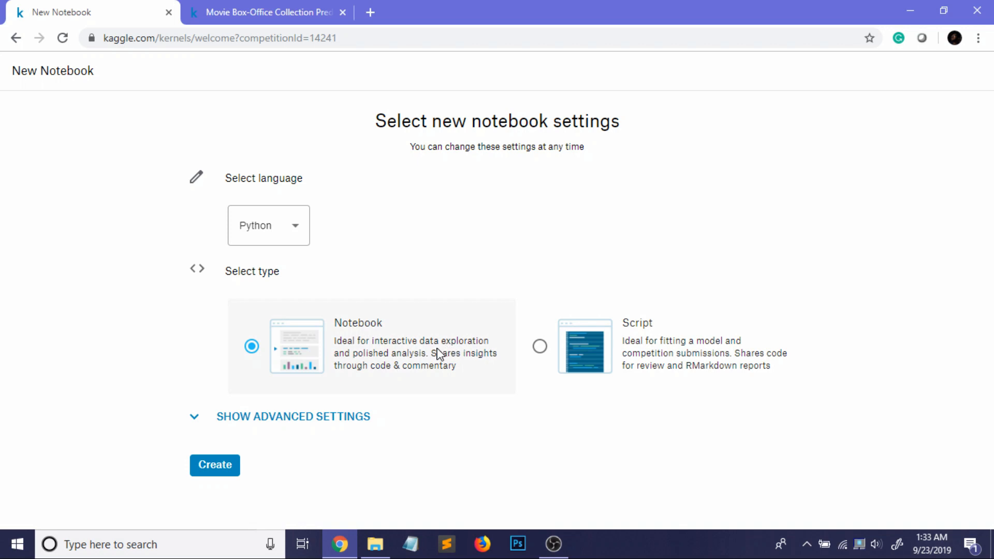
mouse_move(583, 407)
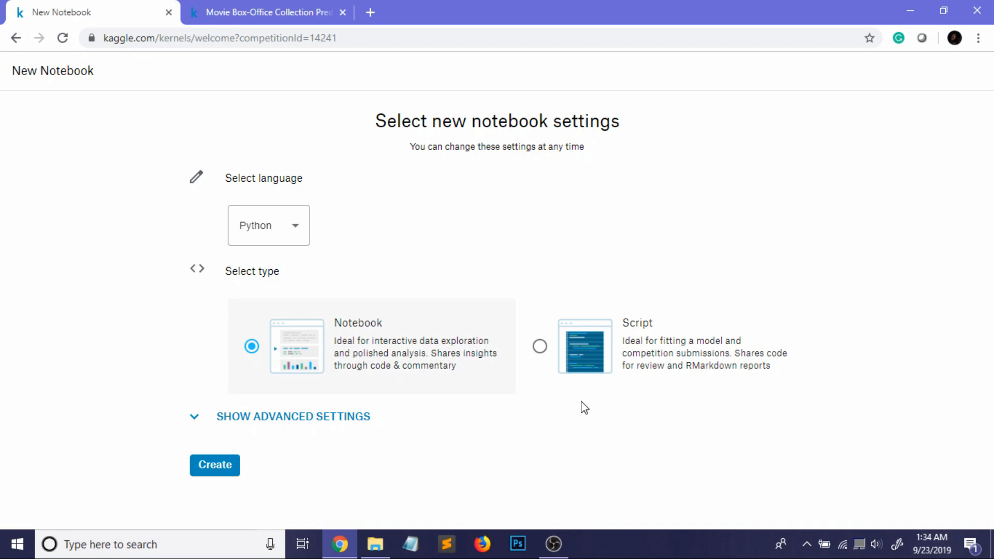
click(268, 225)
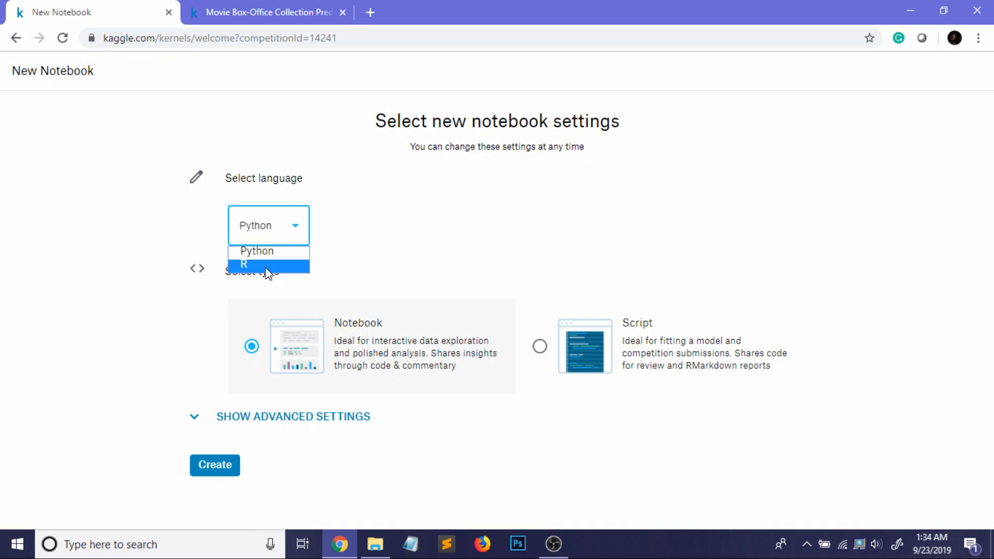
mouse_move(268, 266)
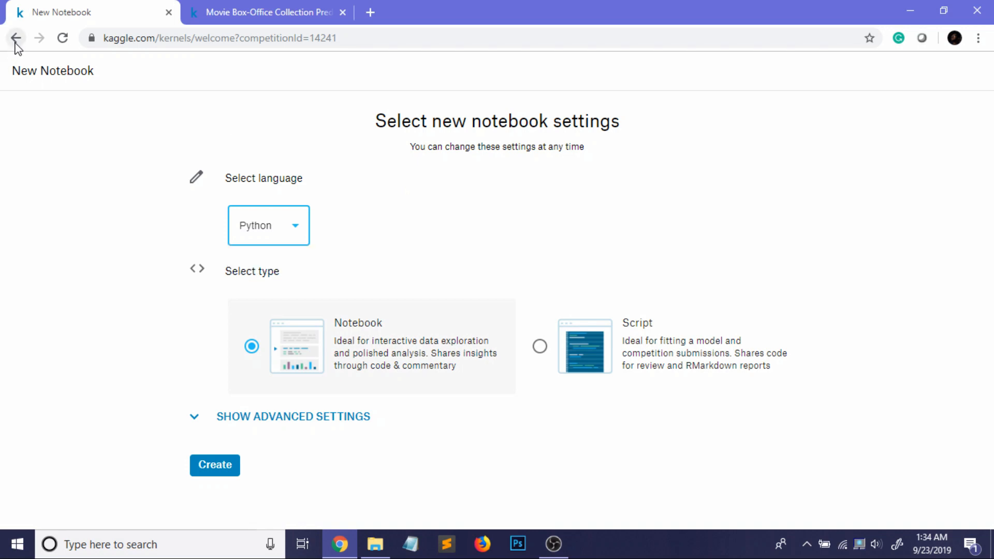
click(15, 38)
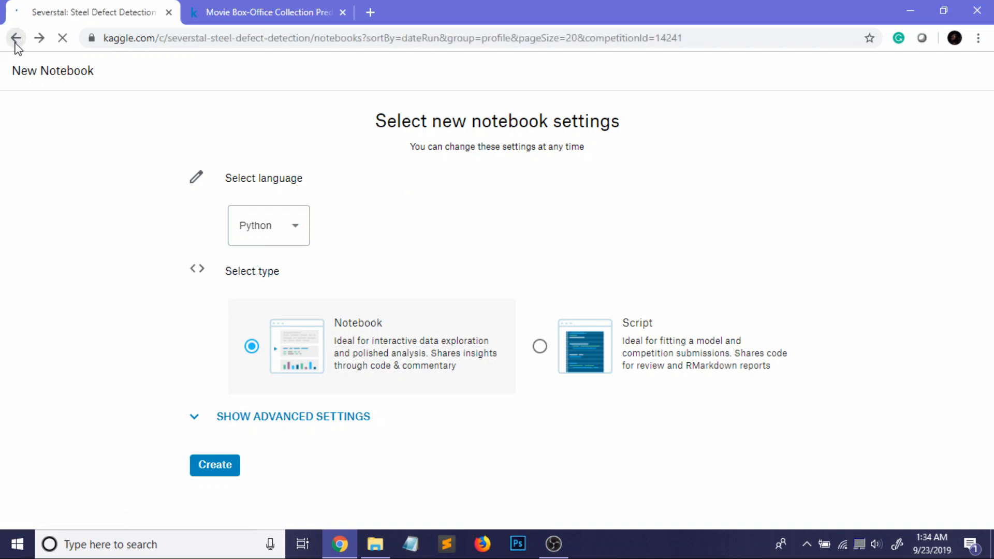
click(15, 37)
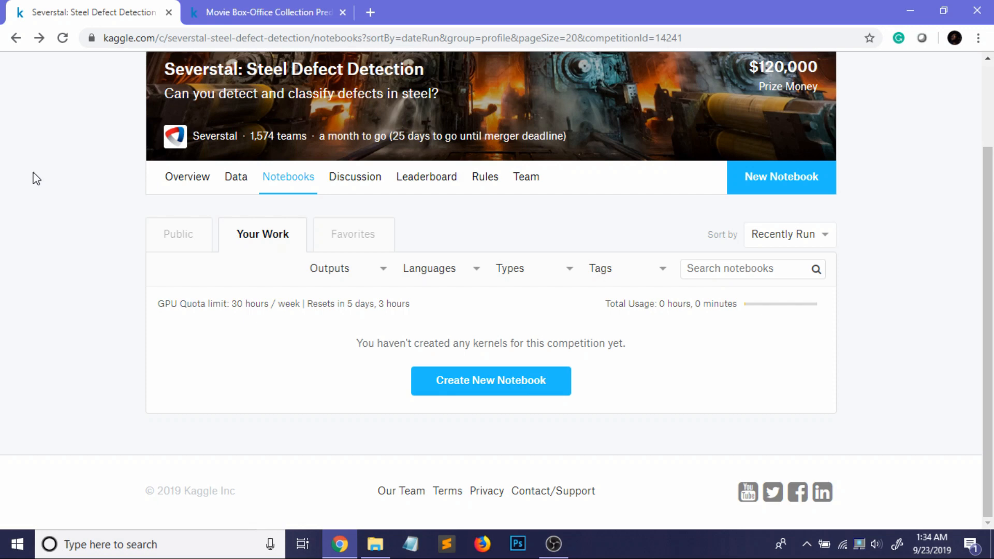
Switch to the Movie Box-Office notebook and scroll to the train/test pd.read_csv cell
click(266, 12)
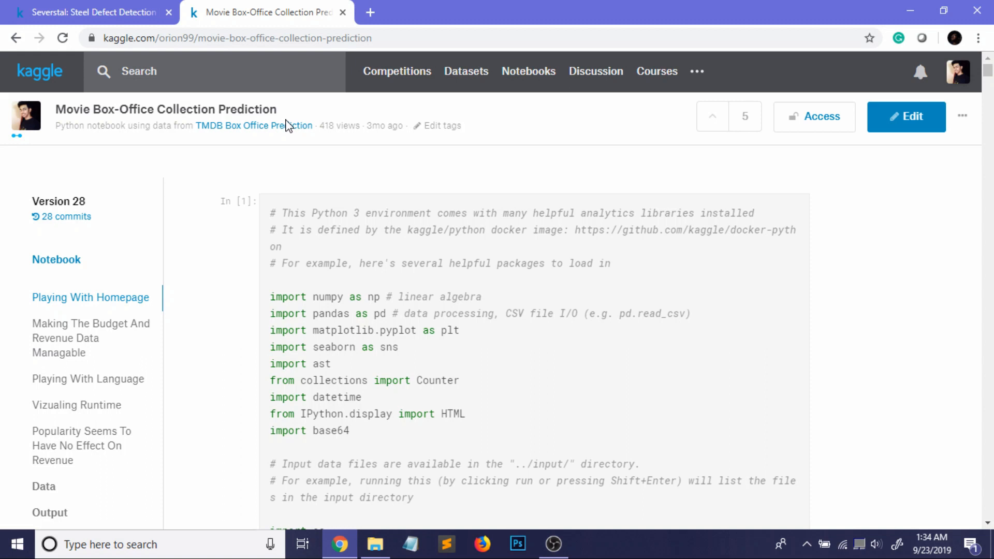
mouse_move(571, 401)
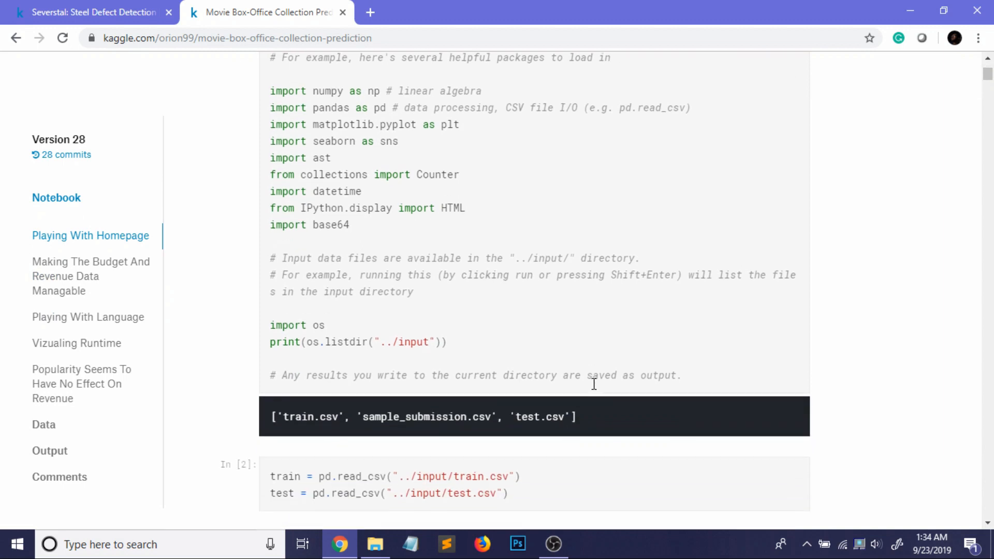
scroll(down, 3)
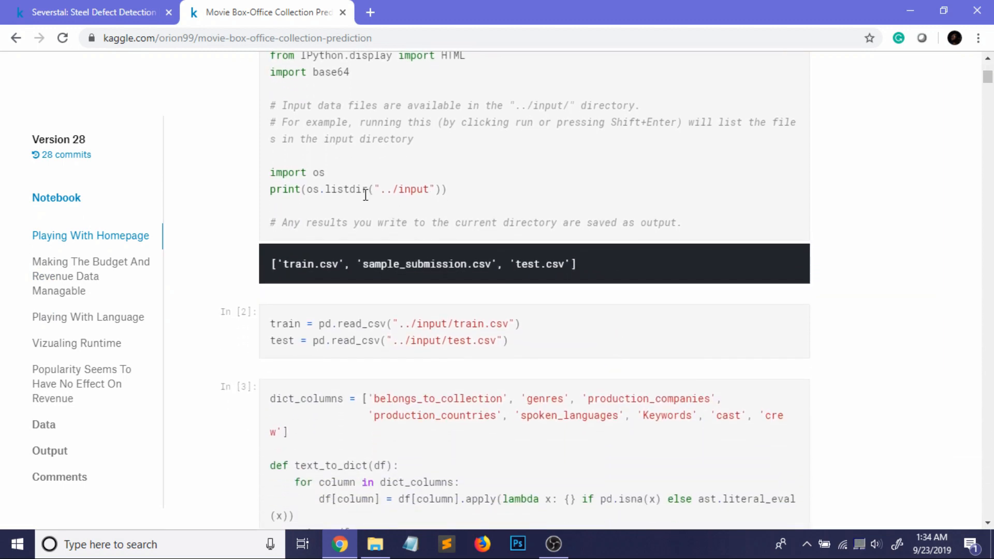
mouse_move(536, 348)
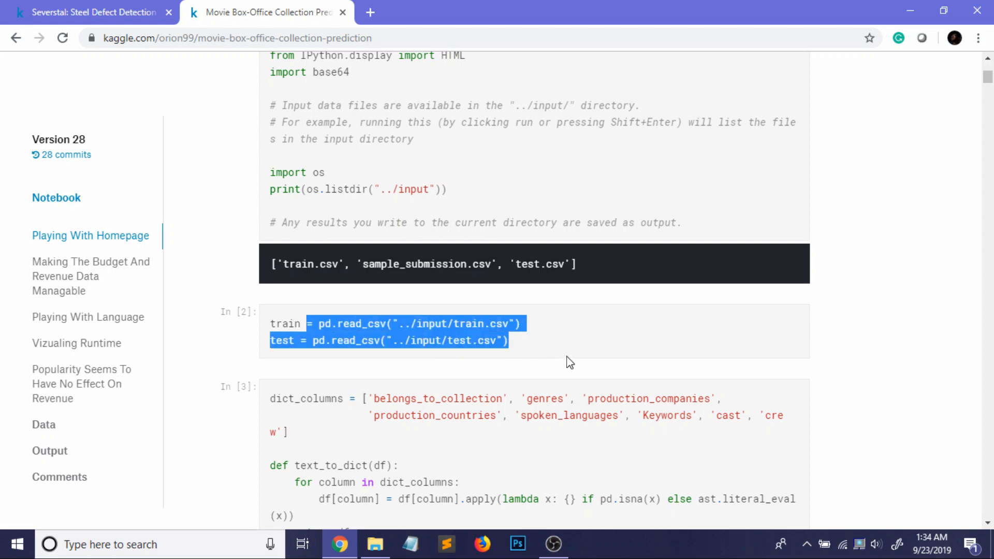
click(415, 215)
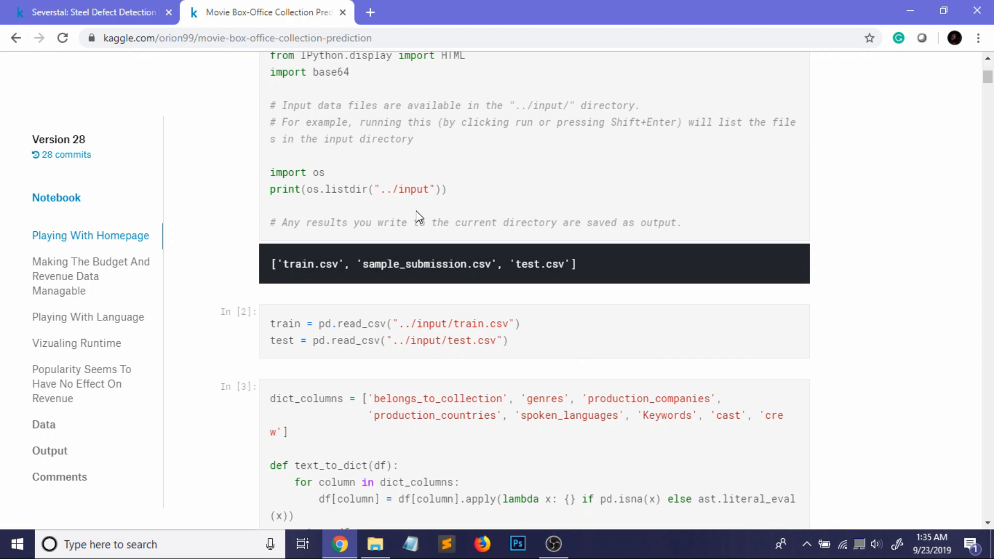
mouse_move(387, 209)
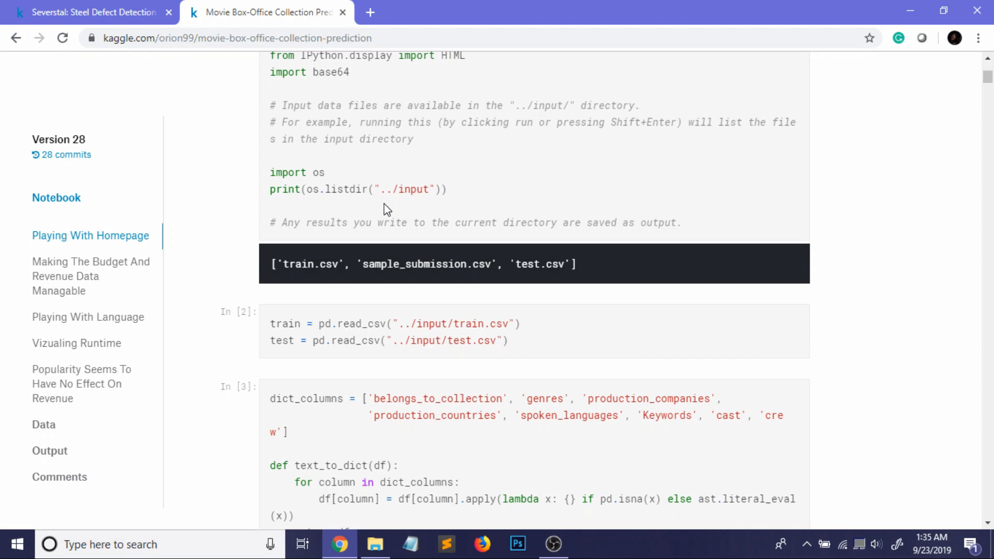
scroll(down, 3)
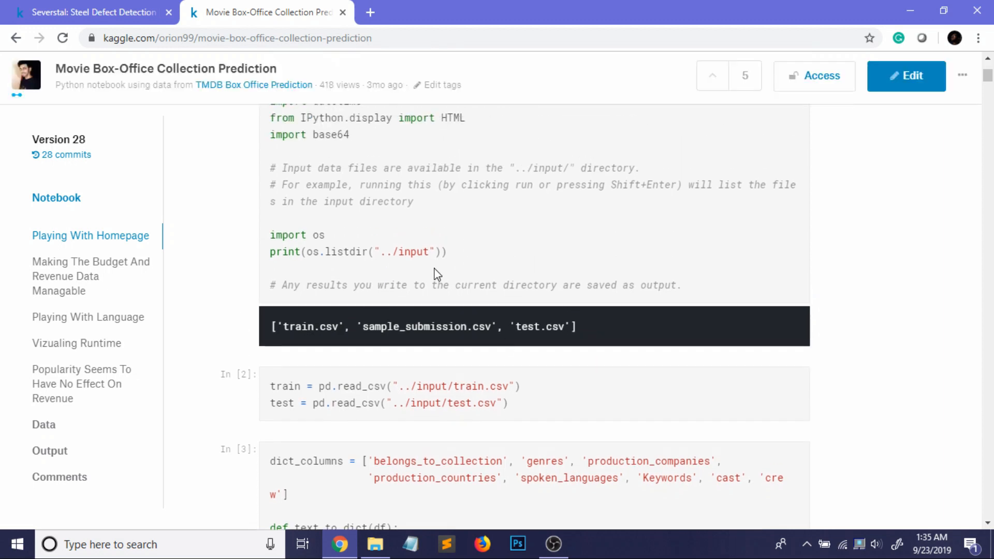
mouse_move(462, 267)
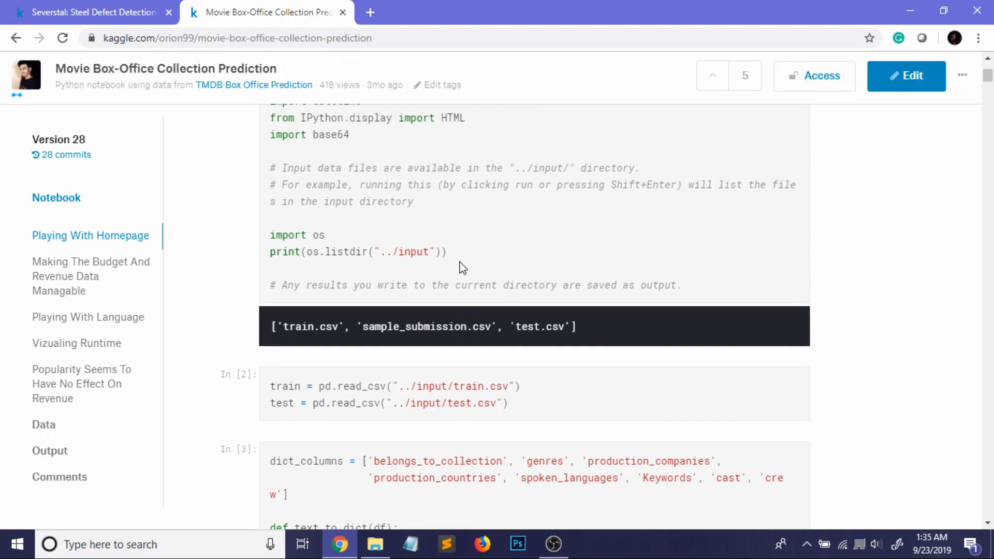
mouse_move(457, 257)
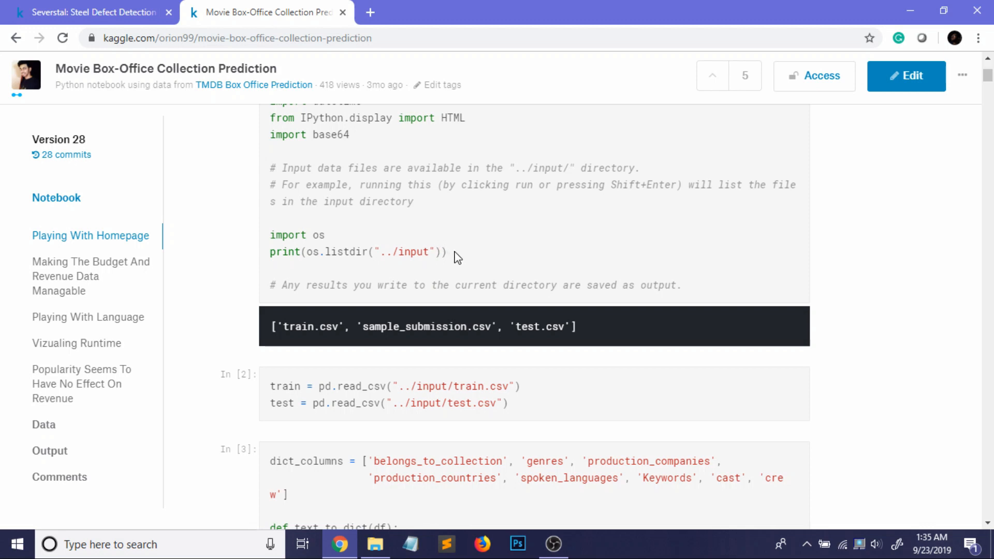
triple_click(358, 252)
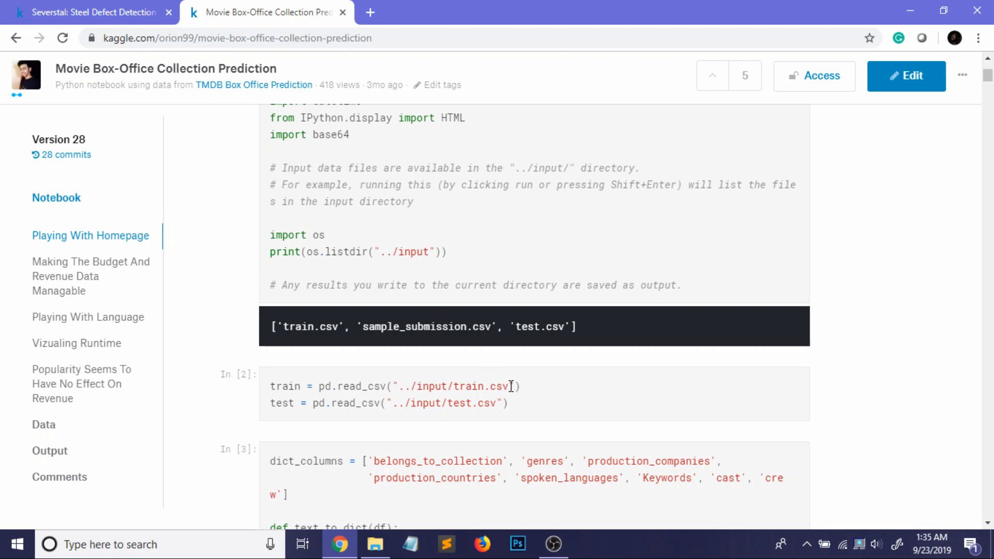
mouse_move(300, 401)
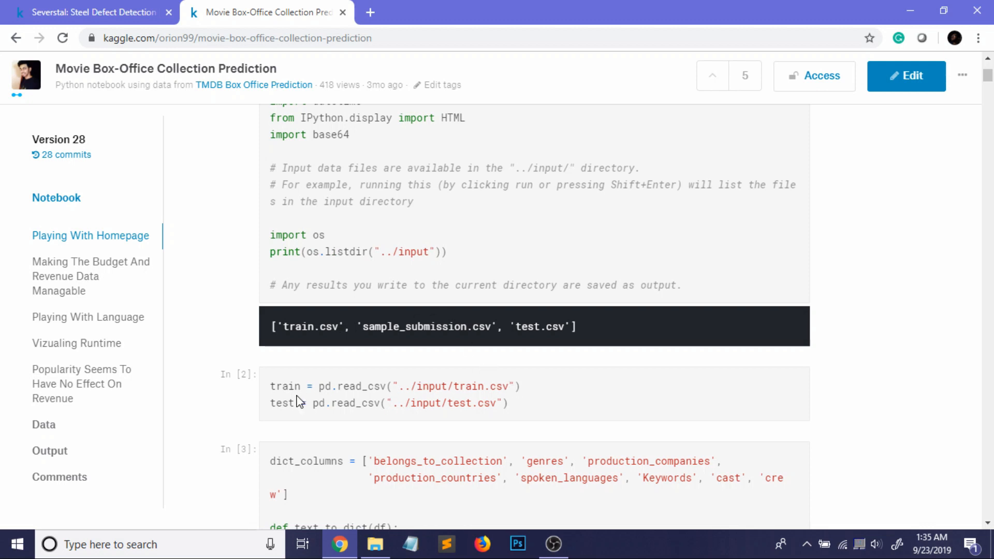
scroll(down, 3)
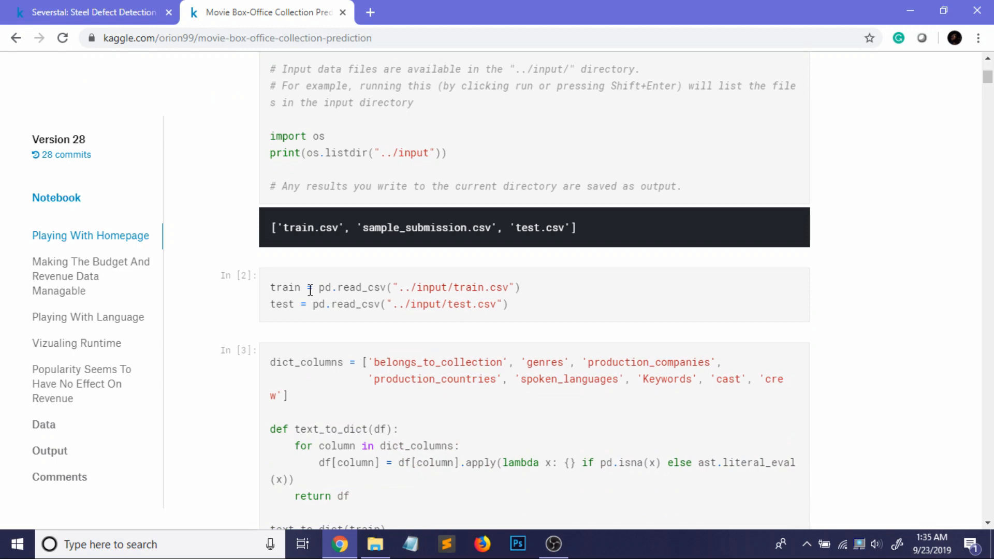
mouse_move(267, 310)
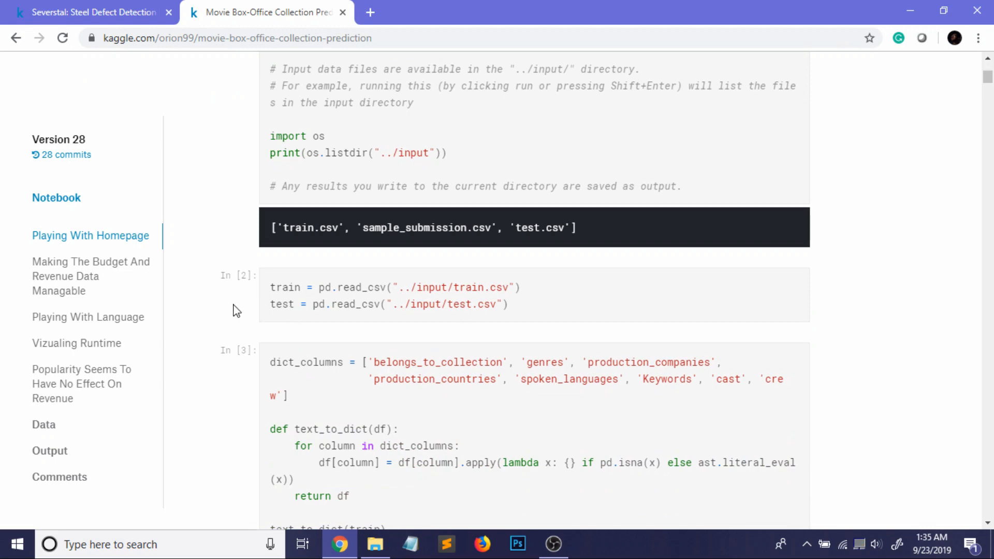
Scroll past the text_to_dict and data-fix cells to the 'Playing with homepage' section
scroll(down, 3)
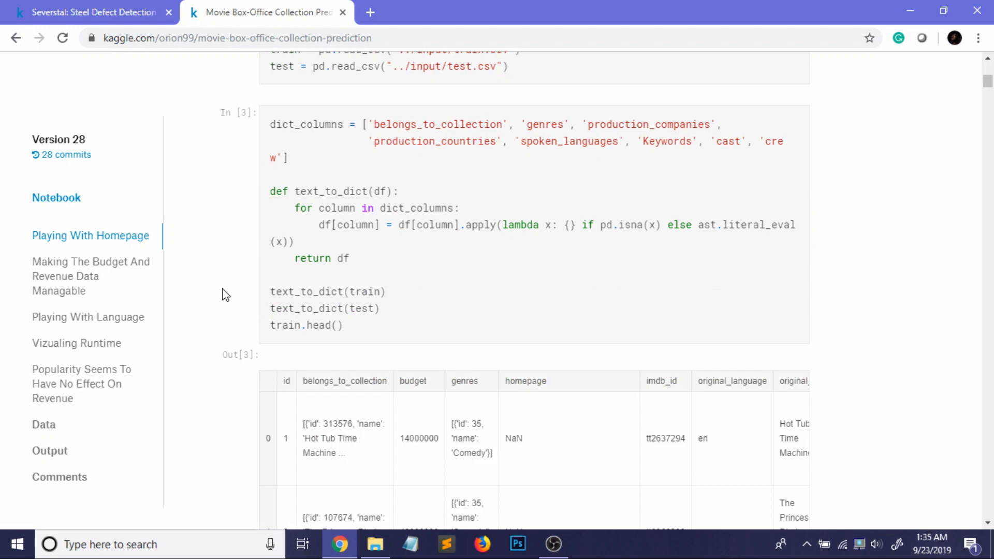
mouse_move(235, 267)
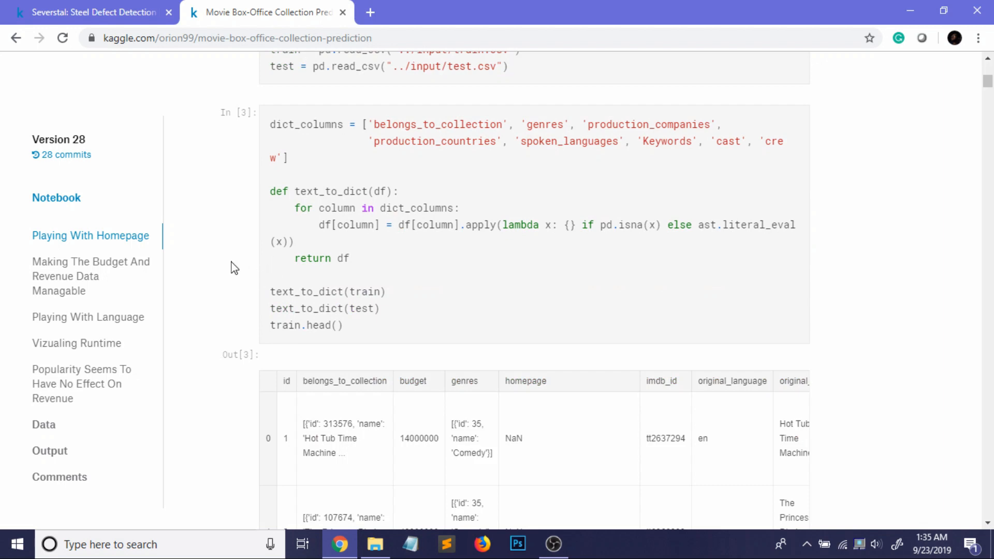
scroll(down, 3)
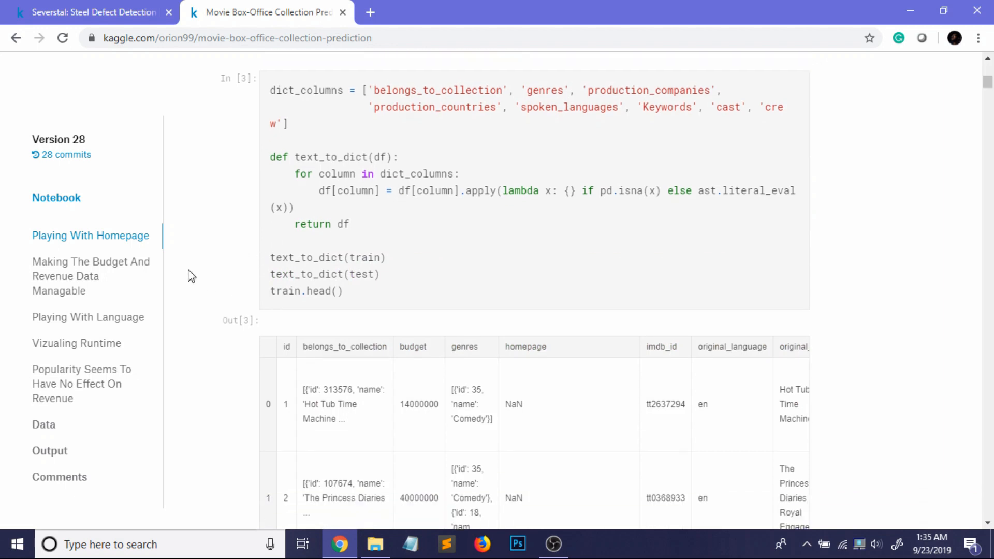
scroll(down, 3)
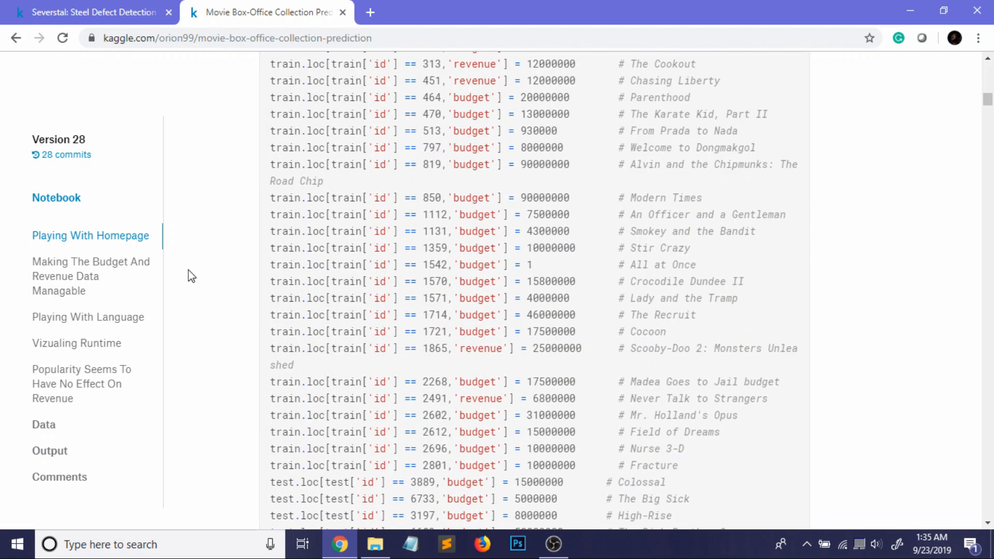
scroll(up, 3)
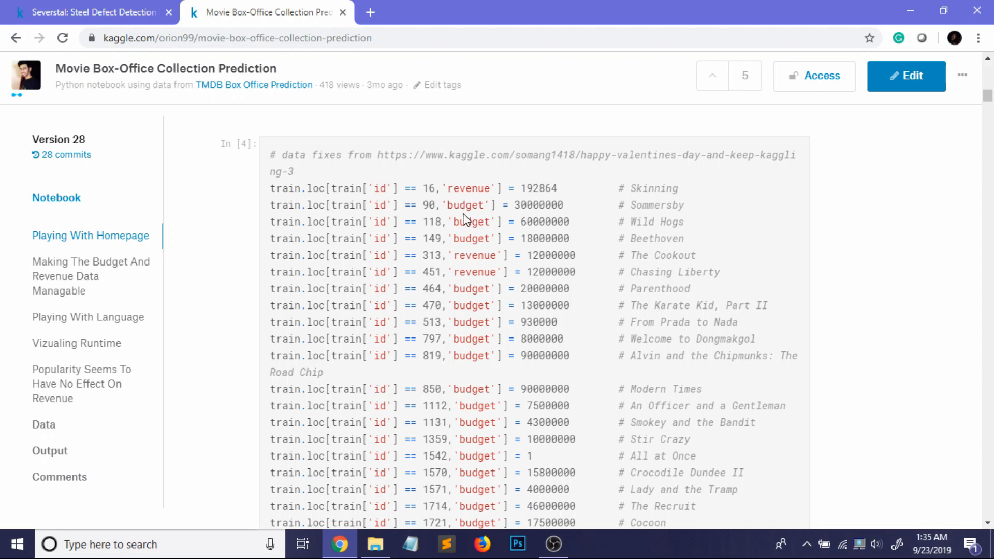
mouse_move(491, 254)
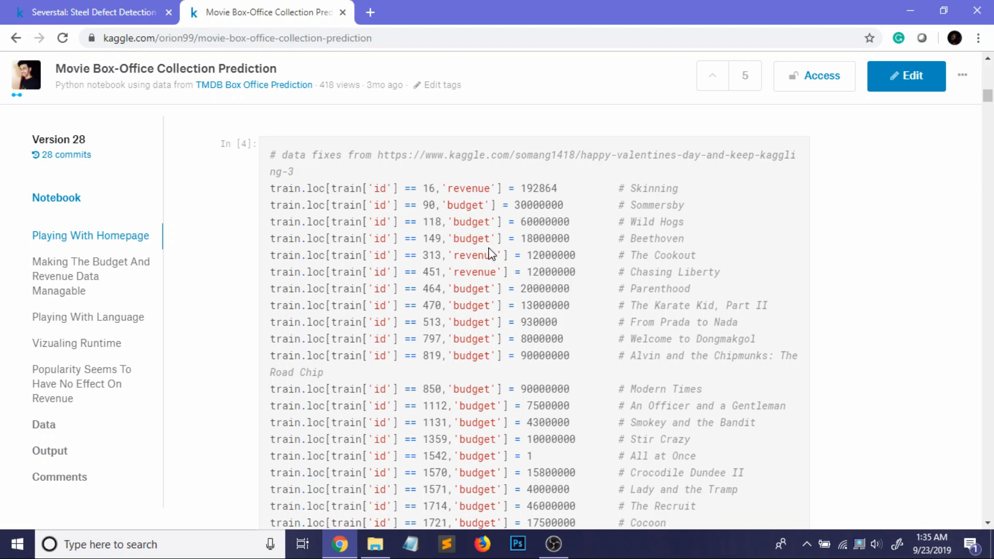
mouse_move(482, 243)
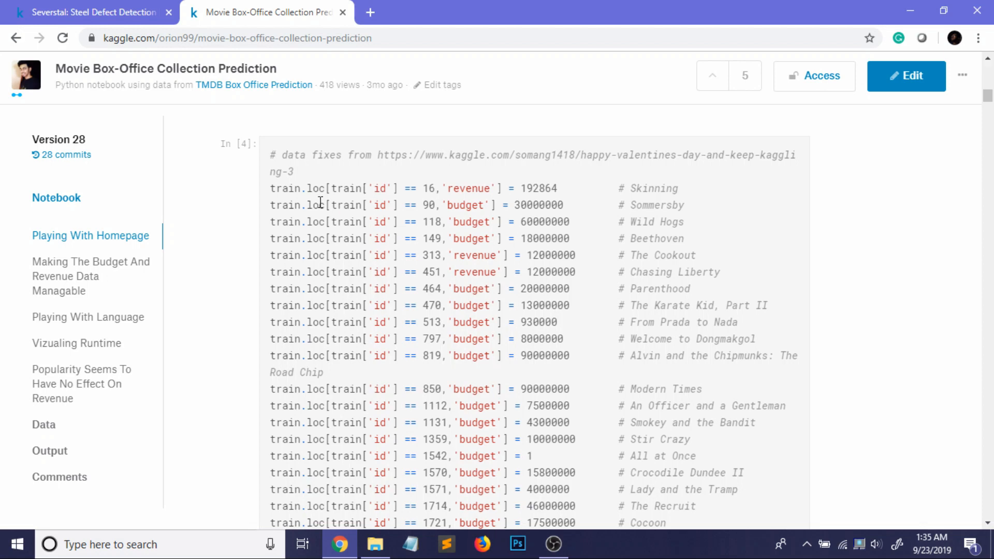
scroll(down, 3)
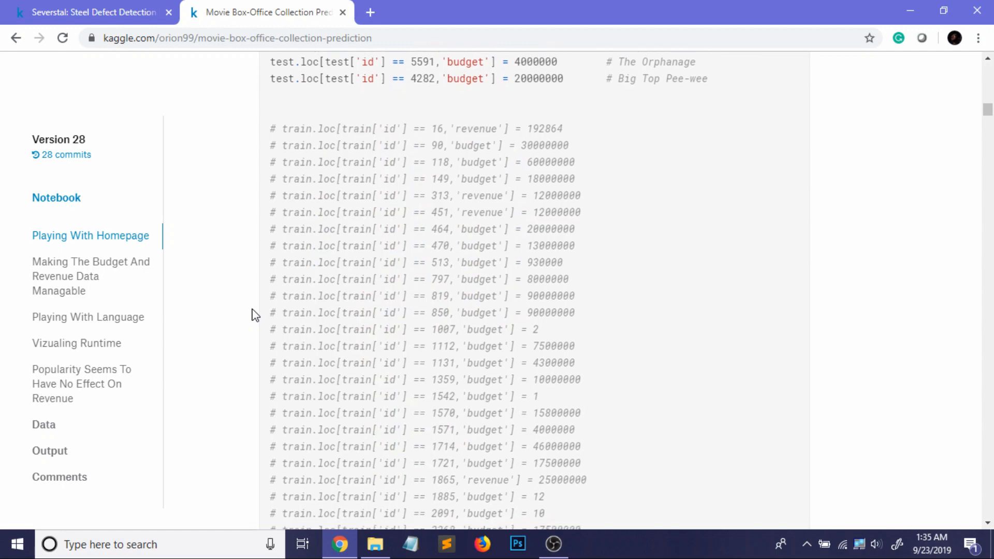
scroll(down, 3)
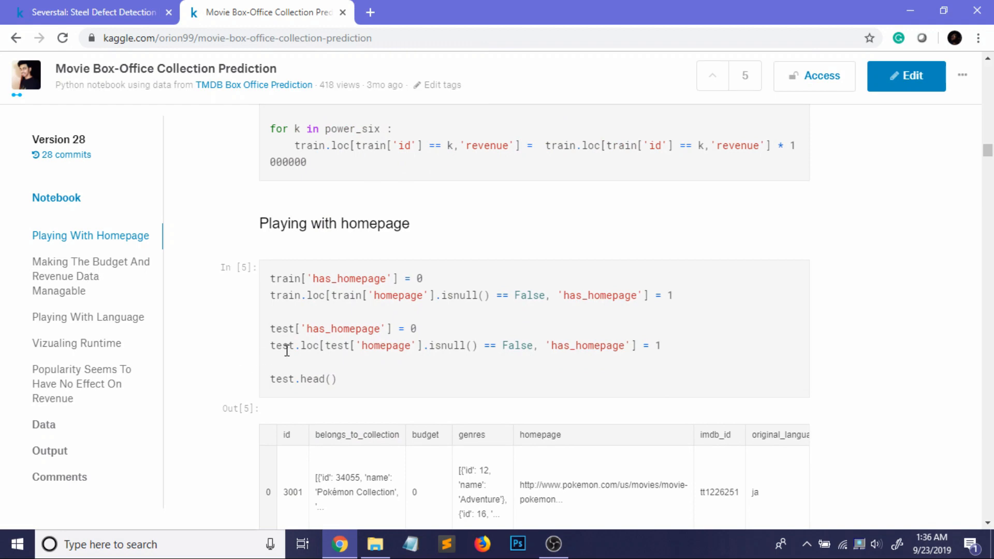
Scroll through the release-date and popularity plots to the log_revenue Y array cell
scroll(down, 3)
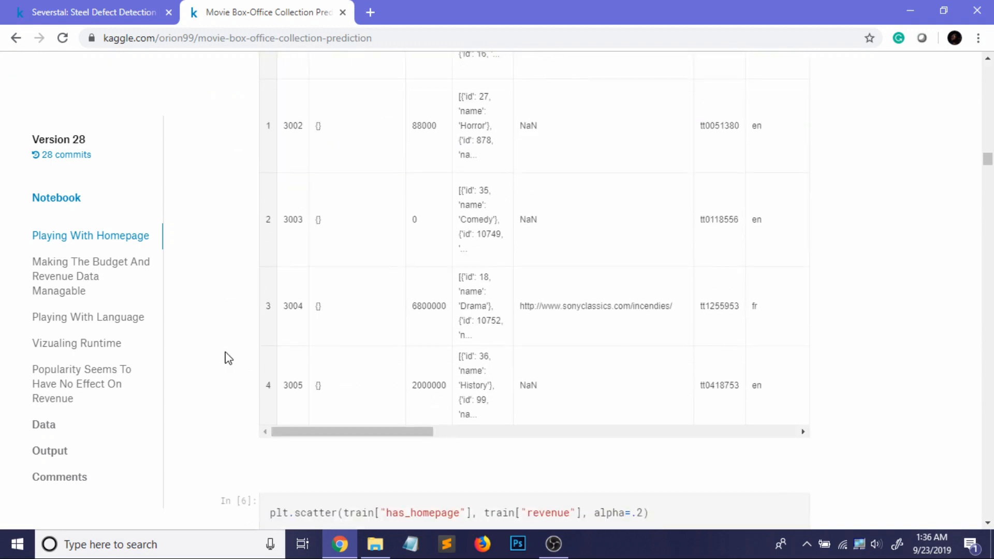
scroll(down, 3)
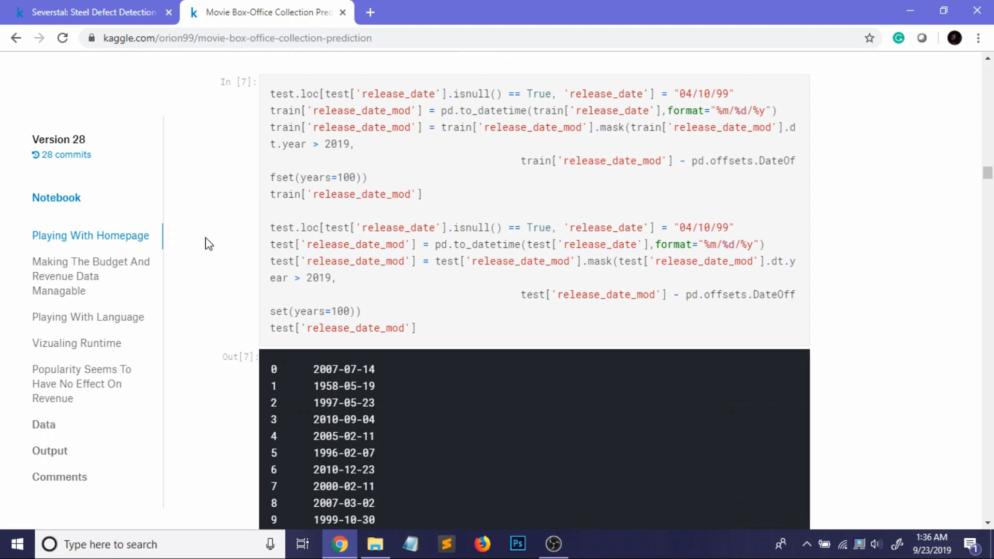
scroll(down, 3)
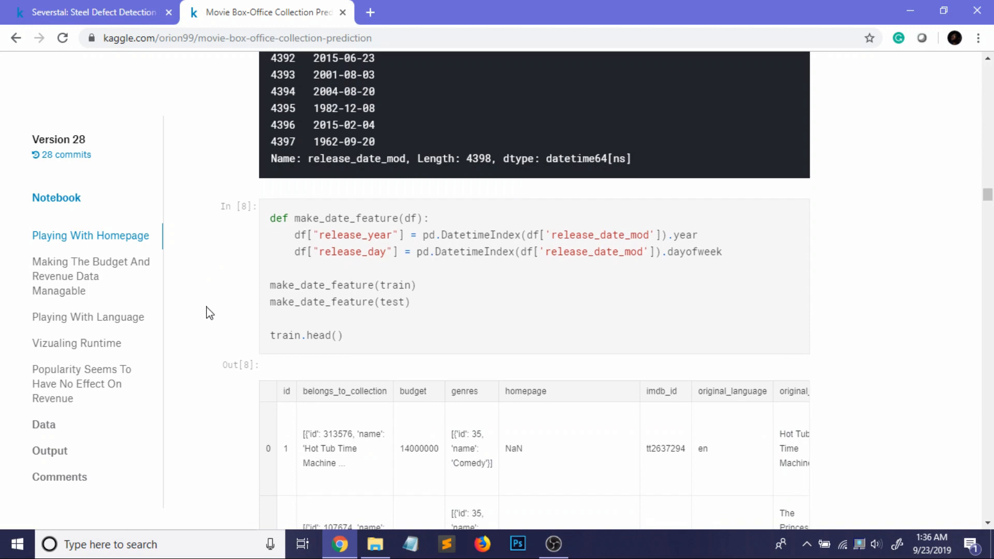
scroll(down, 3)
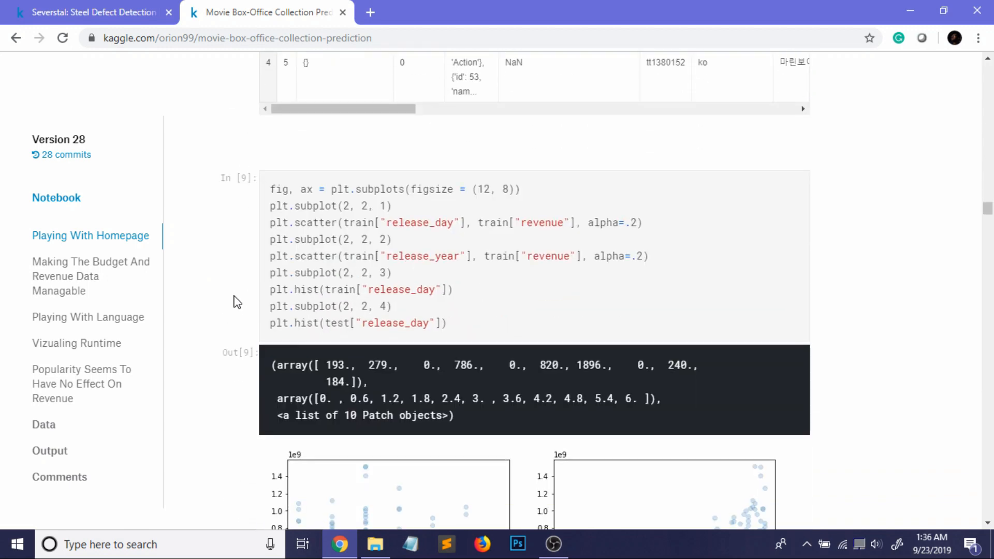
scroll(down, 3)
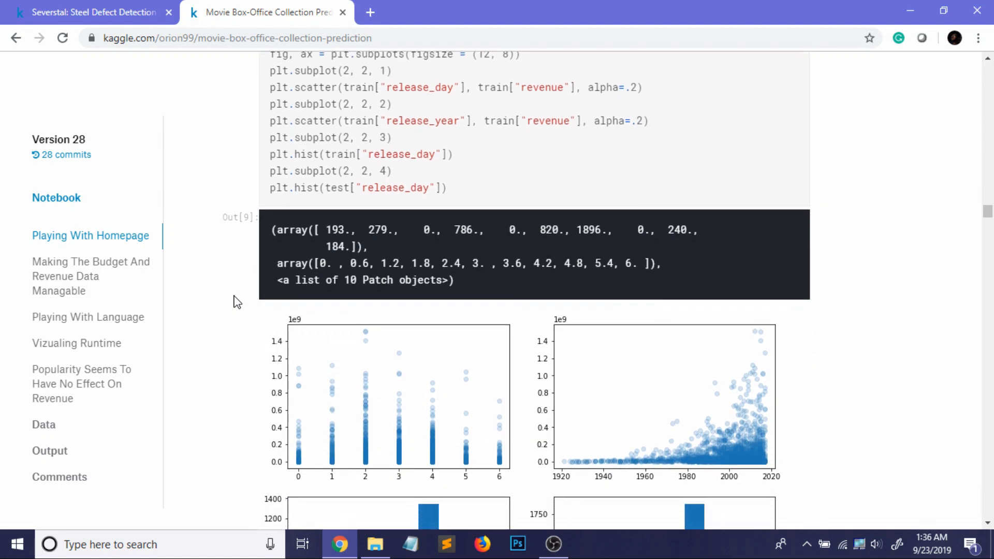
mouse_move(206, 364)
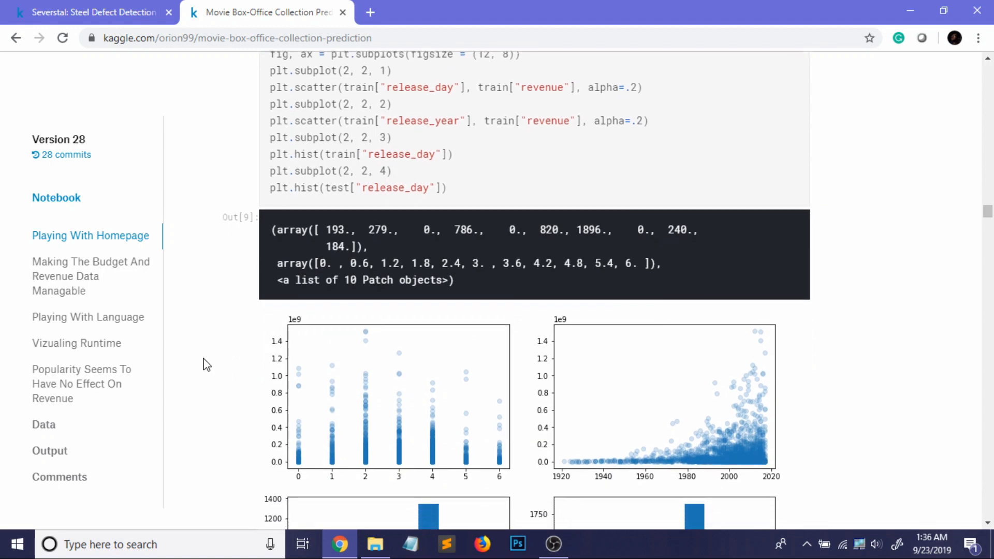
scroll(down, 3)
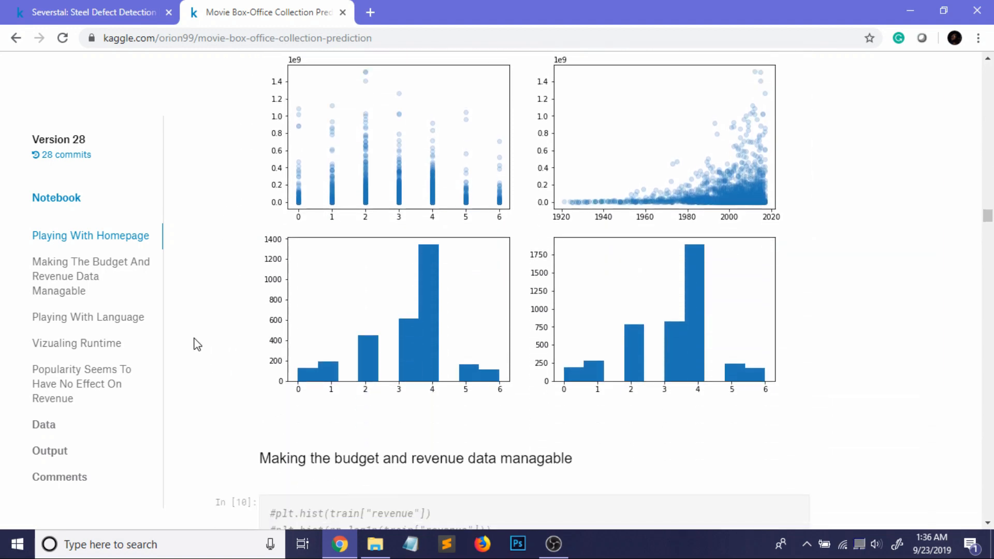
scroll(down, 3)
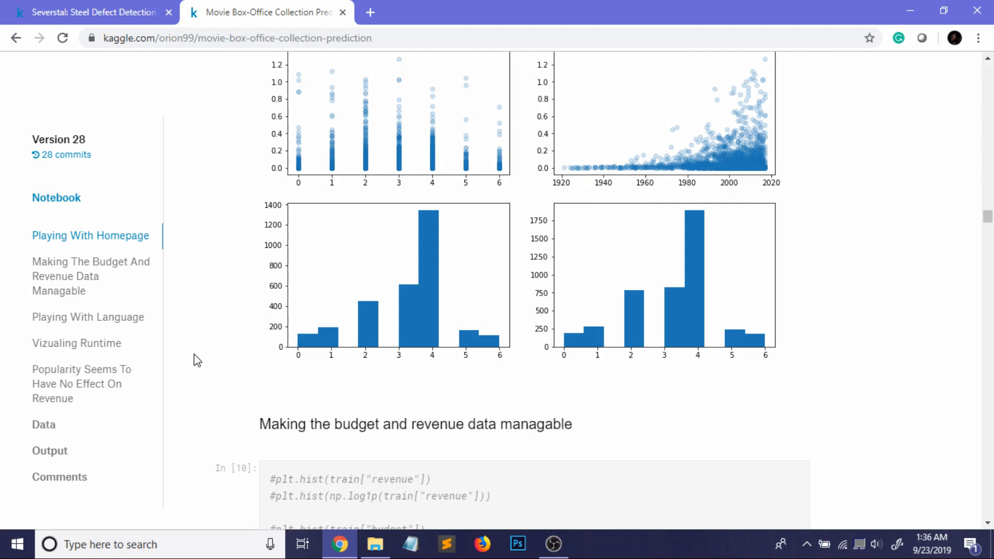
mouse_move(204, 351)
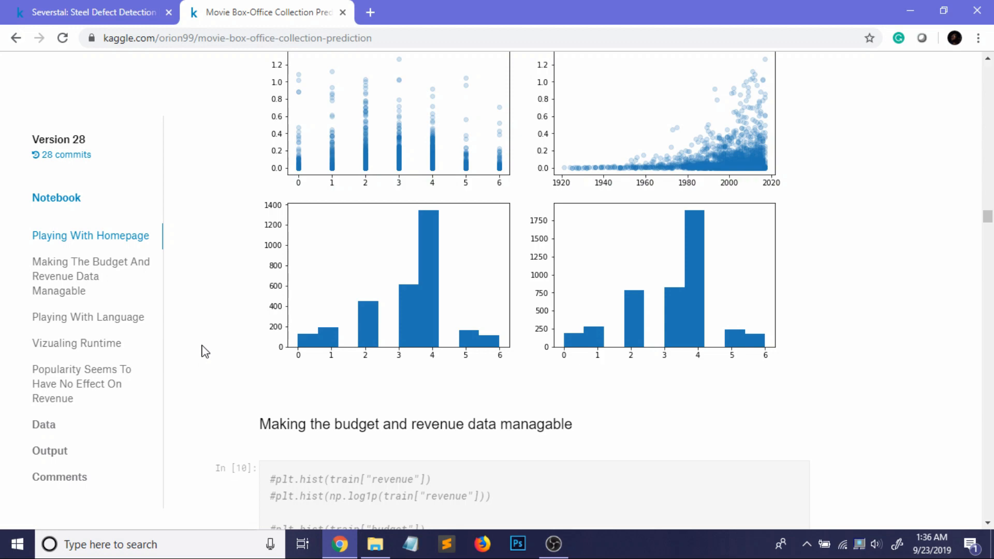
mouse_move(203, 373)
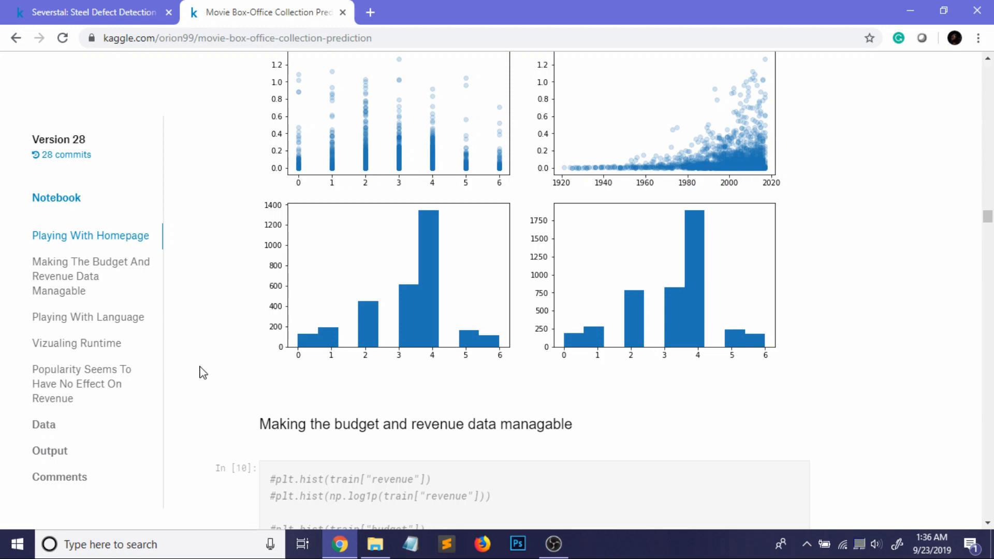
scroll(down, 3)
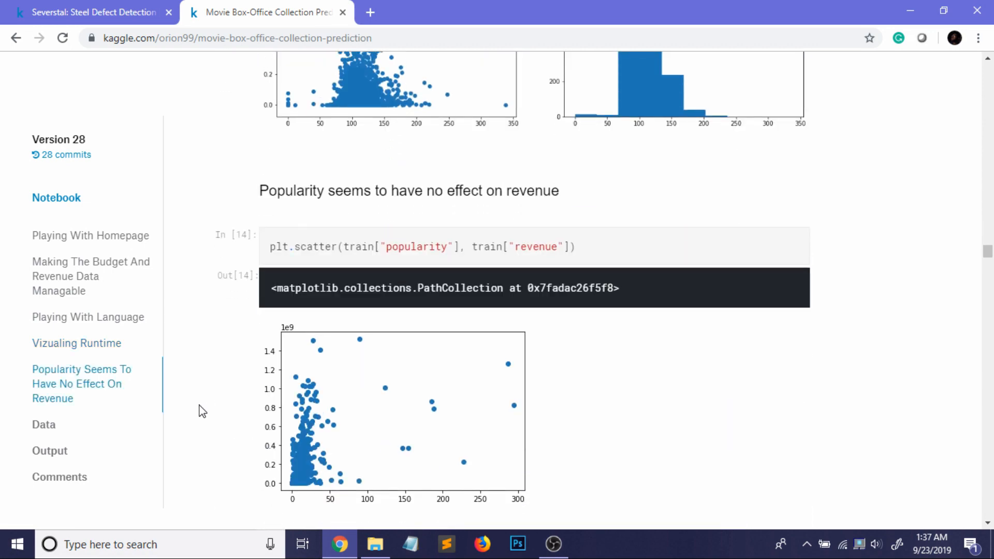
scroll(down, 3)
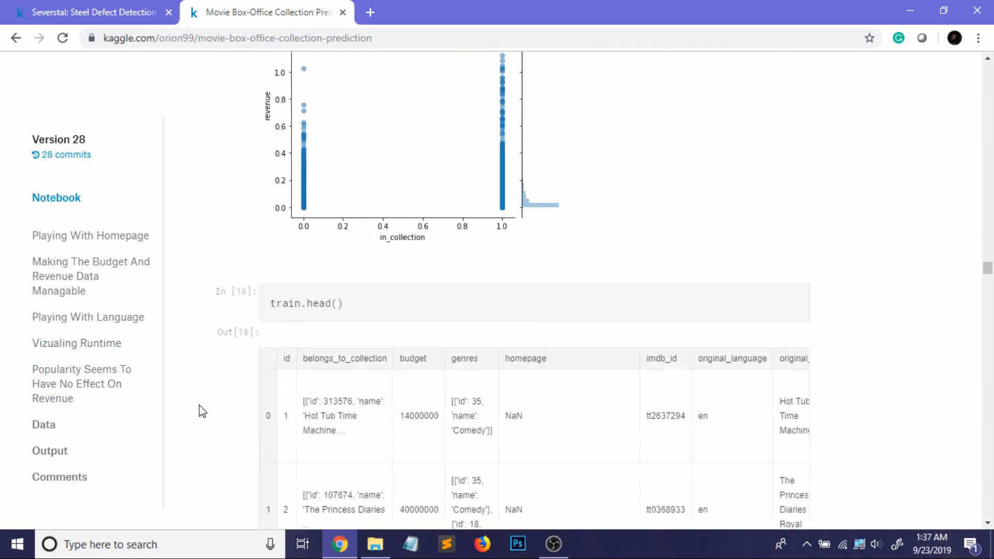
scroll(down, 3)
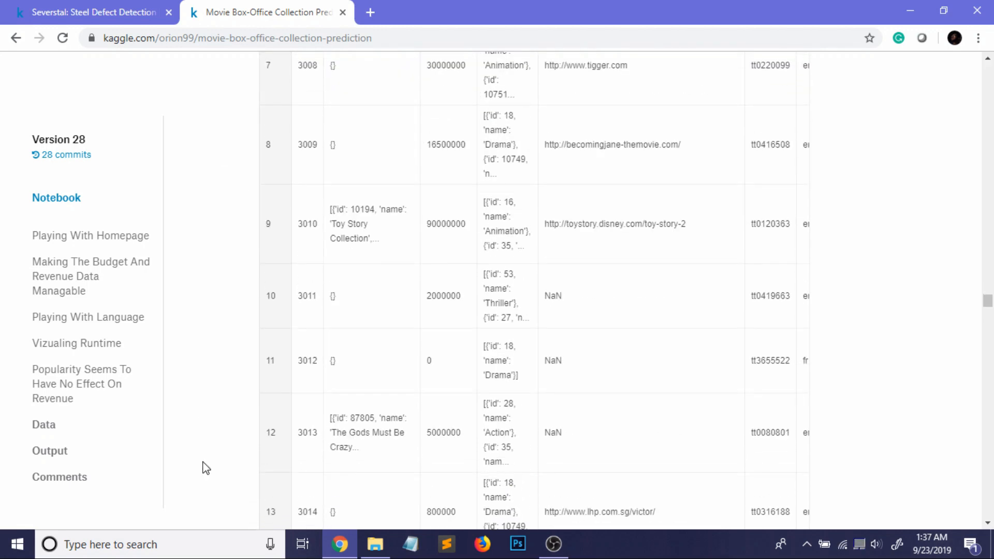
scroll(down, 3)
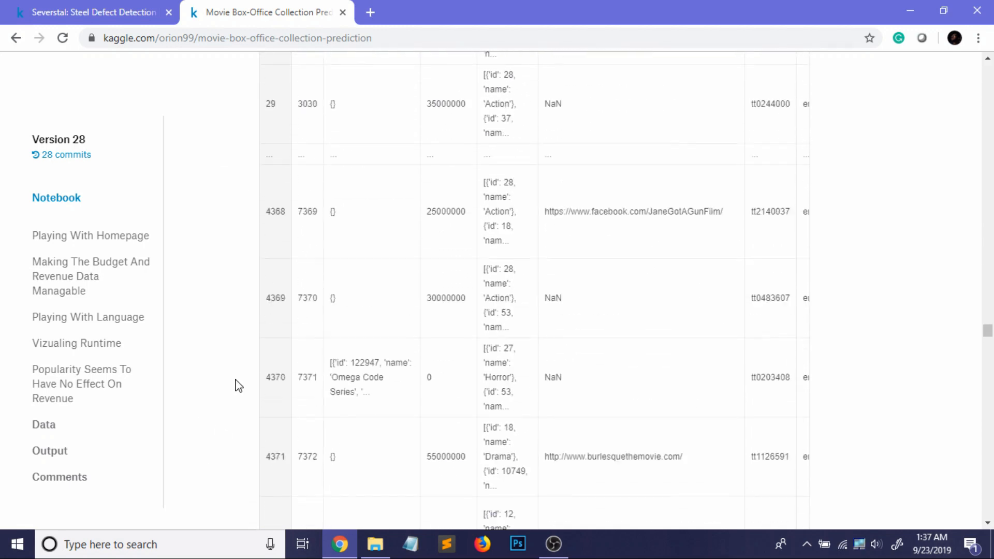
scroll(down, 3)
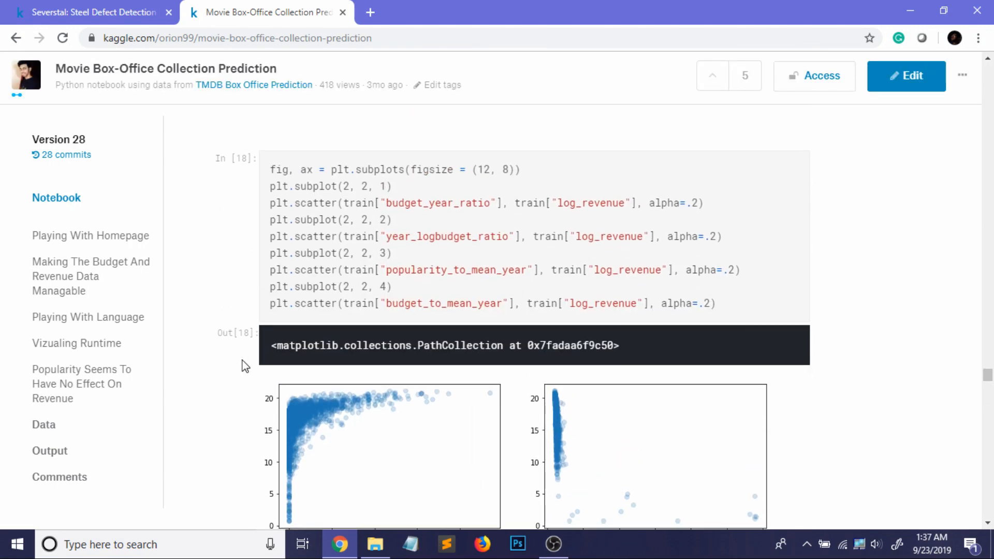
scroll(down, 3)
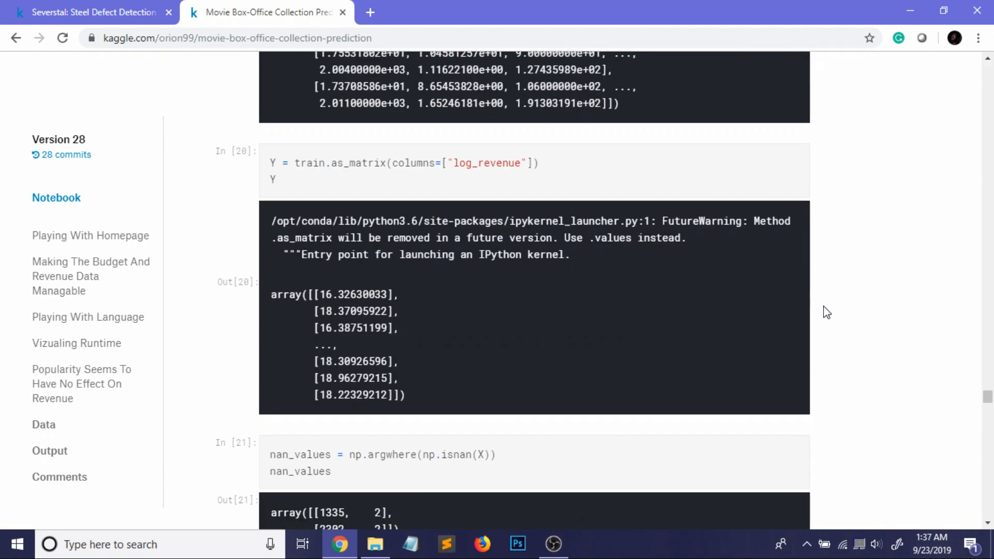
Scroll past the XGBoost validation RMSE log to the X_final prediction cells
scroll(down, 3)
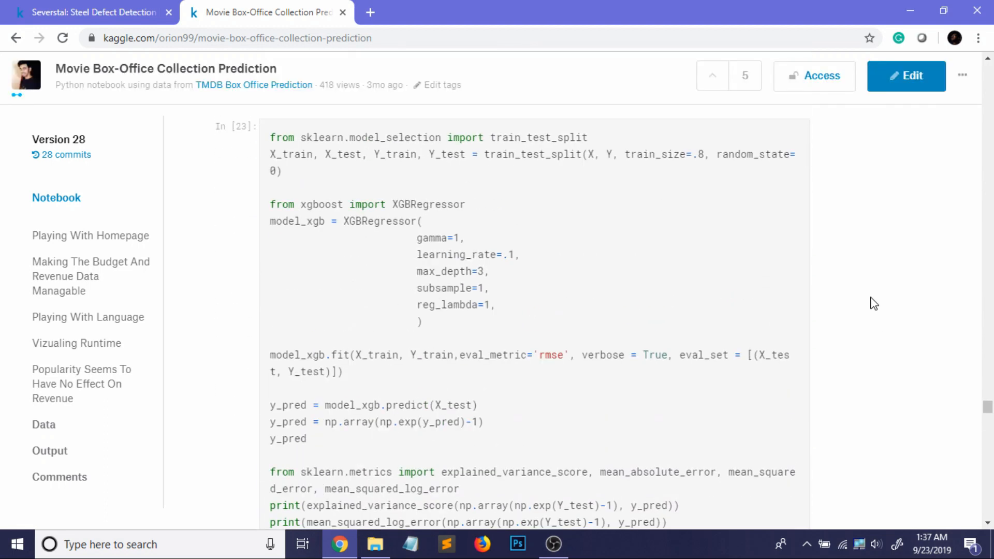
scroll(down, 3)
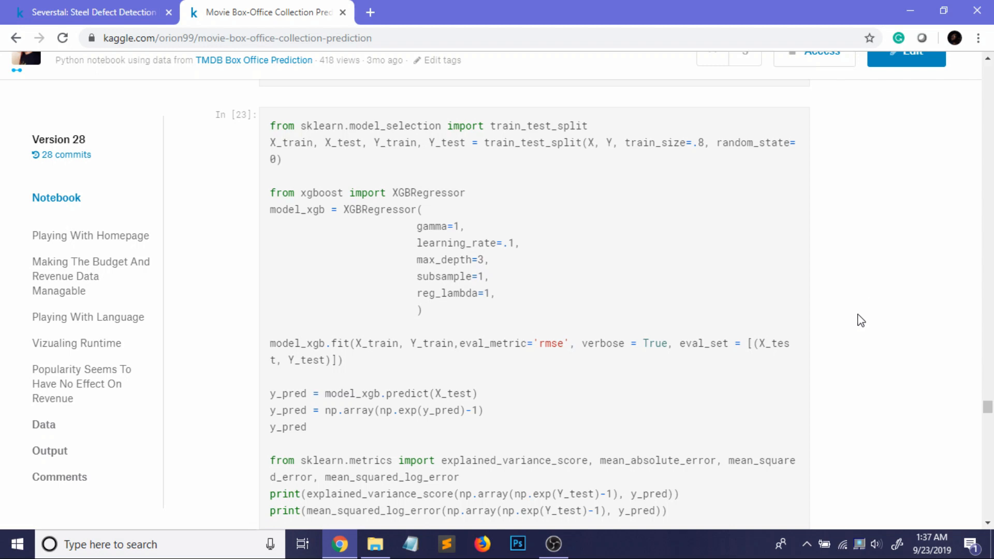
mouse_move(845, 334)
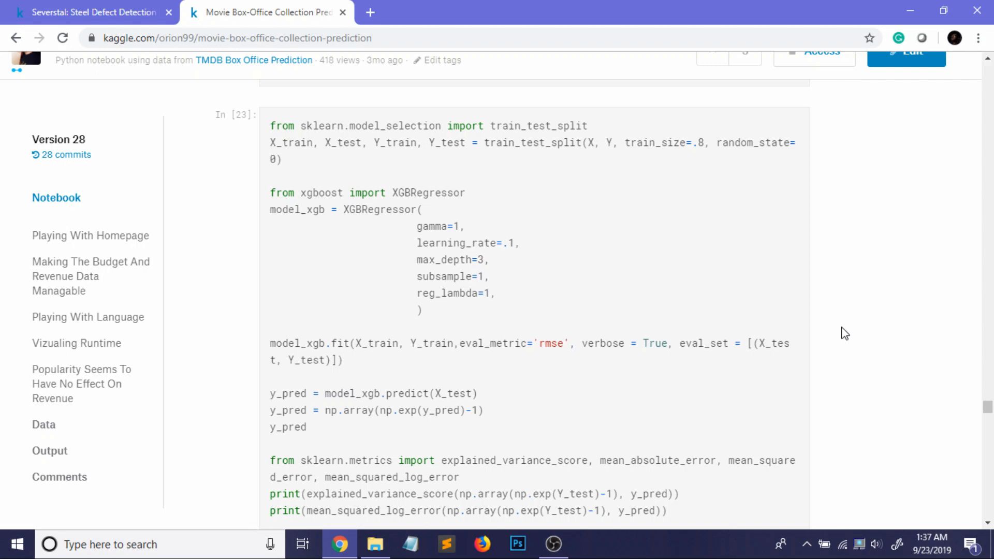
scroll(down, 3)
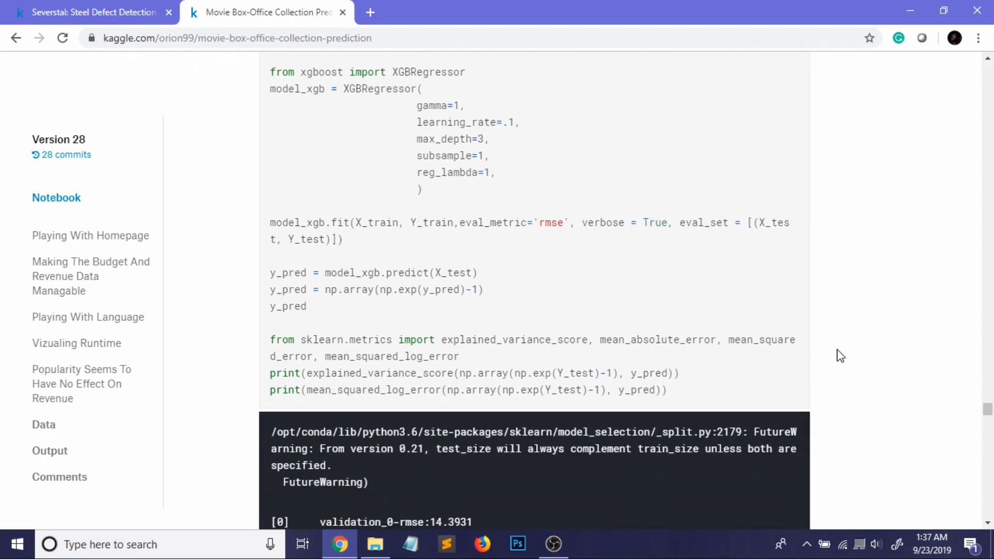
scroll(down, 3)
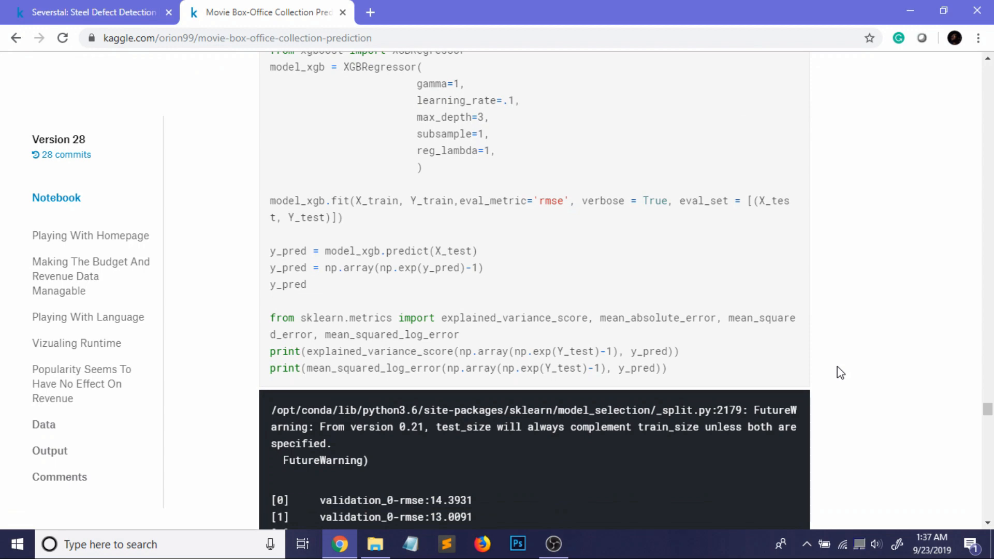
scroll(down, 3)
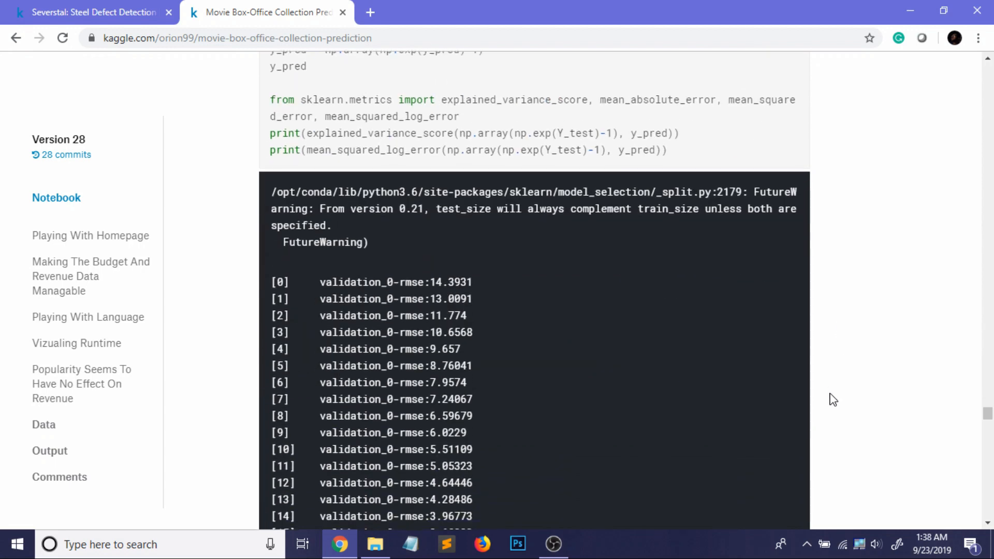
scroll(down, 3)
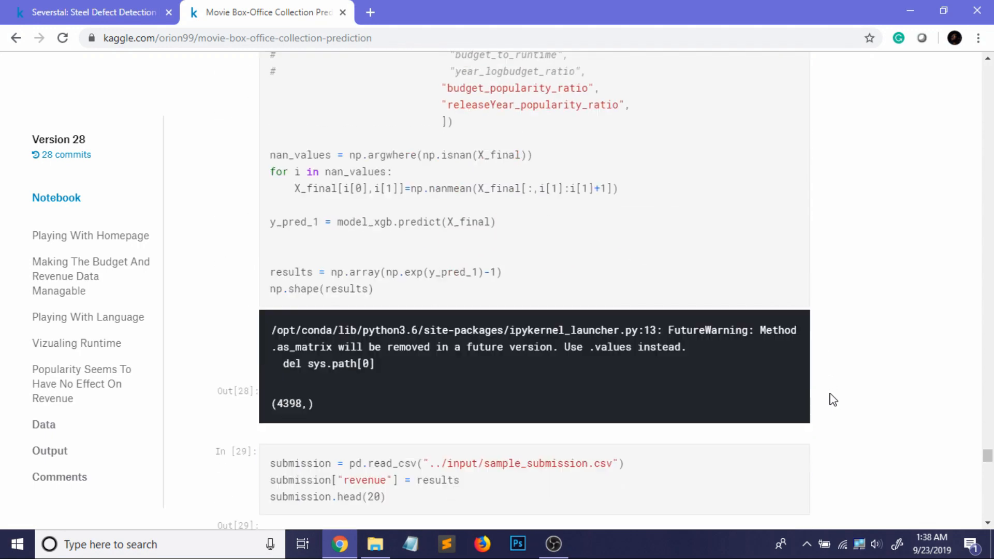
Scroll through the submission.head(20) table to the to_csv and download-link cells
scroll(down, 3)
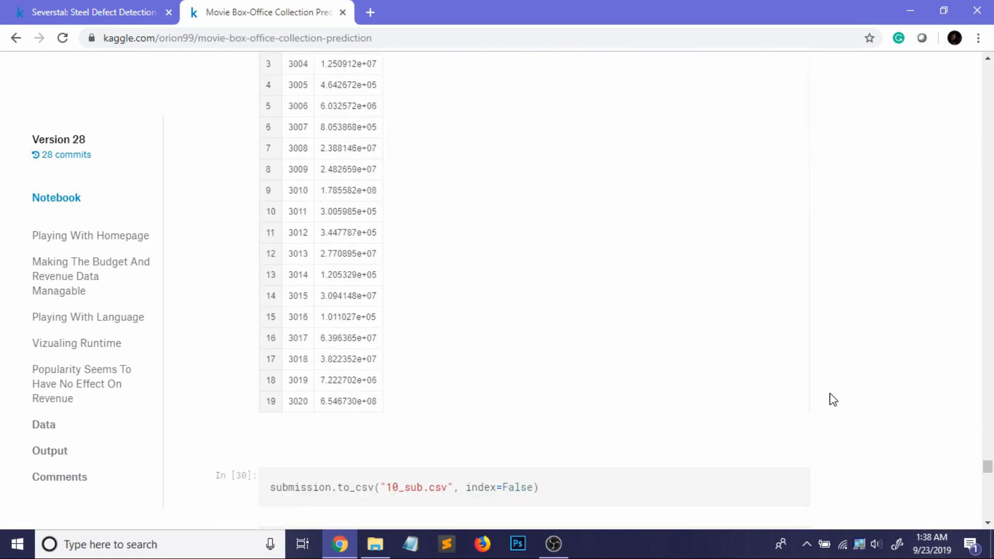
scroll(up, 3)
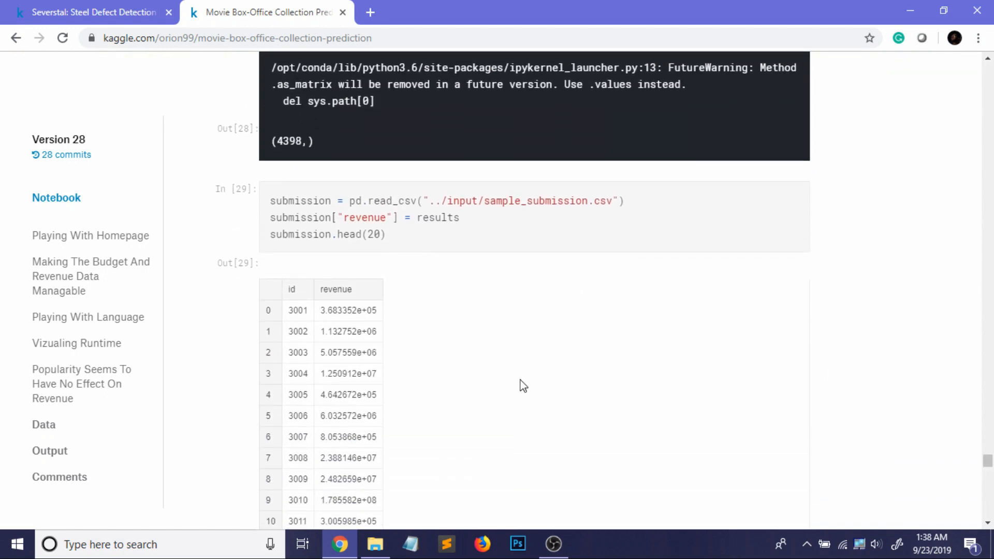
mouse_move(549, 322)
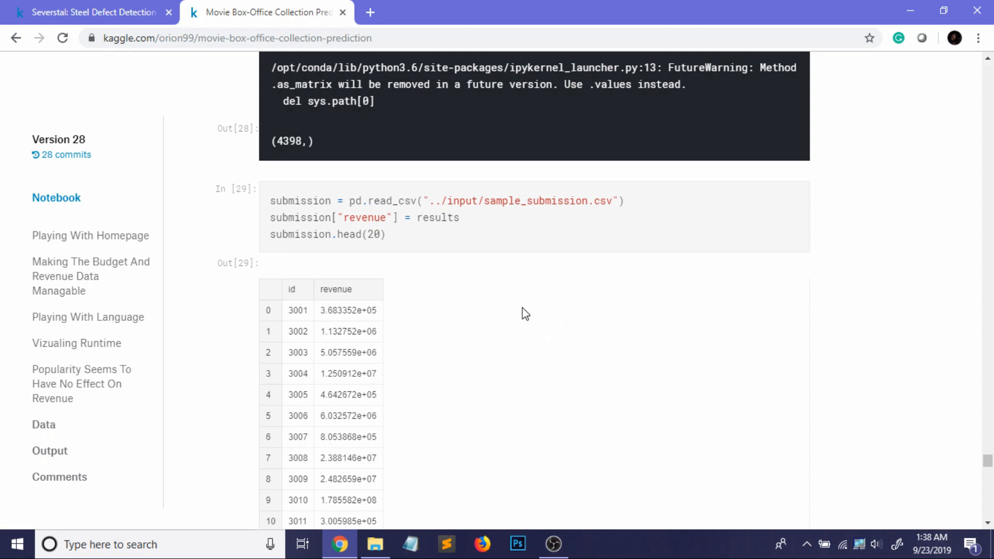
scroll(down, 3)
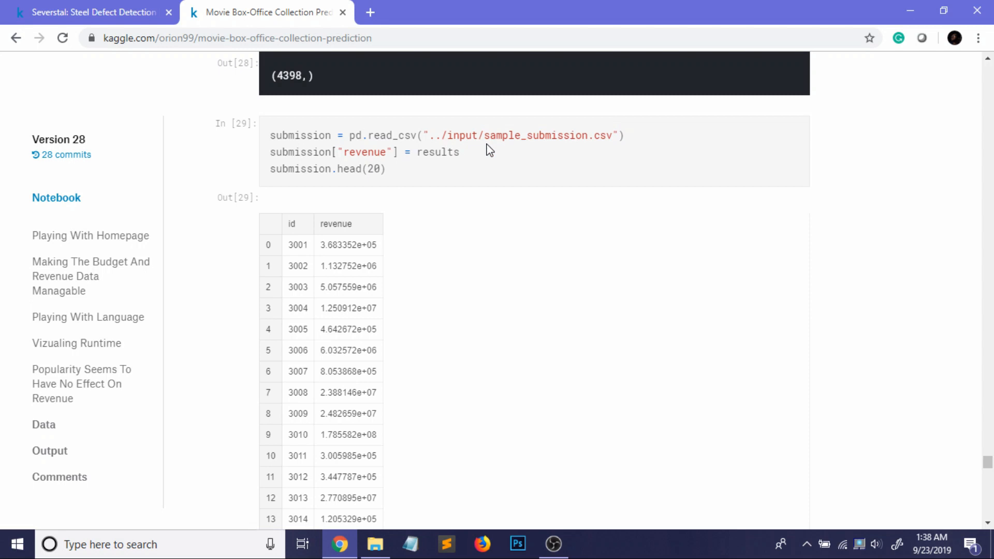
mouse_move(338, 237)
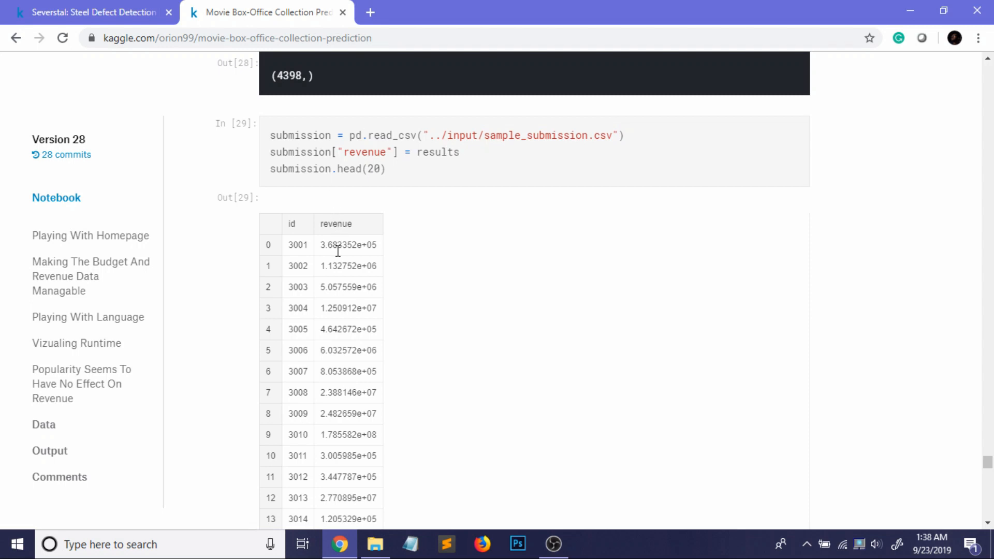
mouse_move(355, 262)
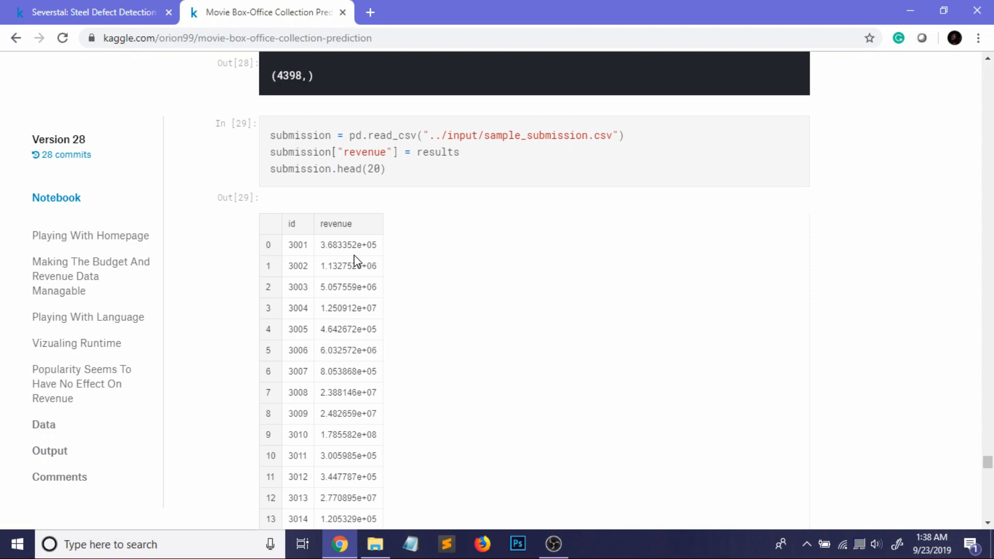
scroll(down, 3)
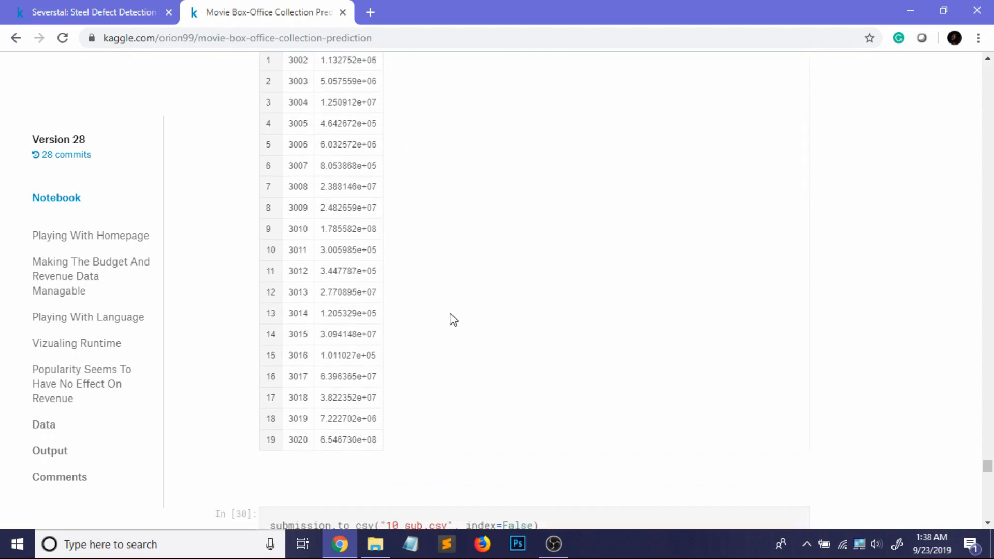
scroll(down, 3)
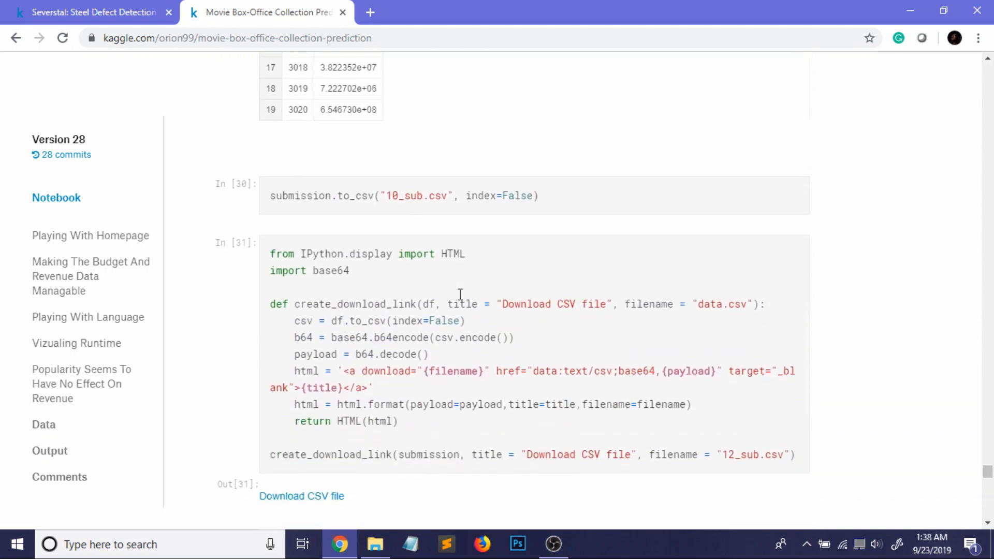
scroll(down, 3)
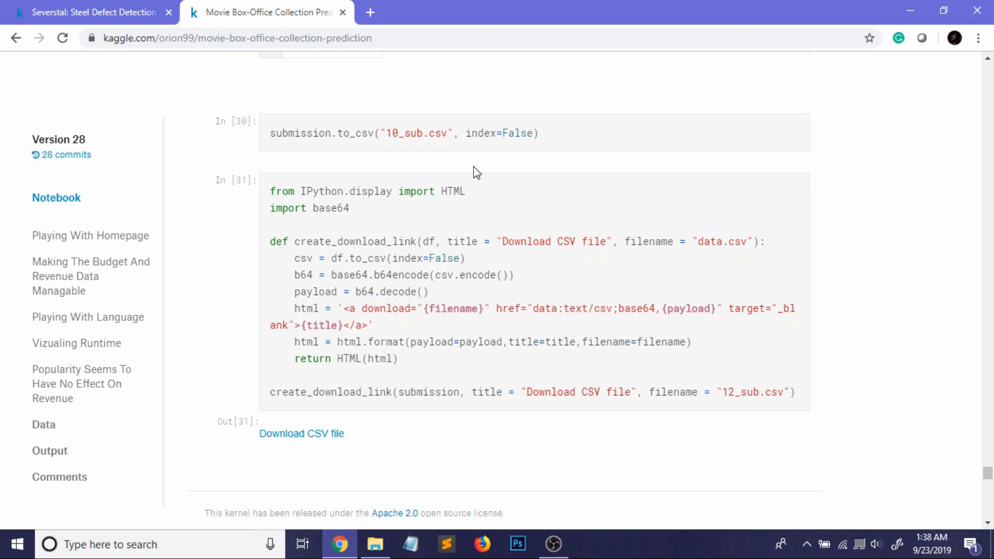
mouse_move(469, 210)
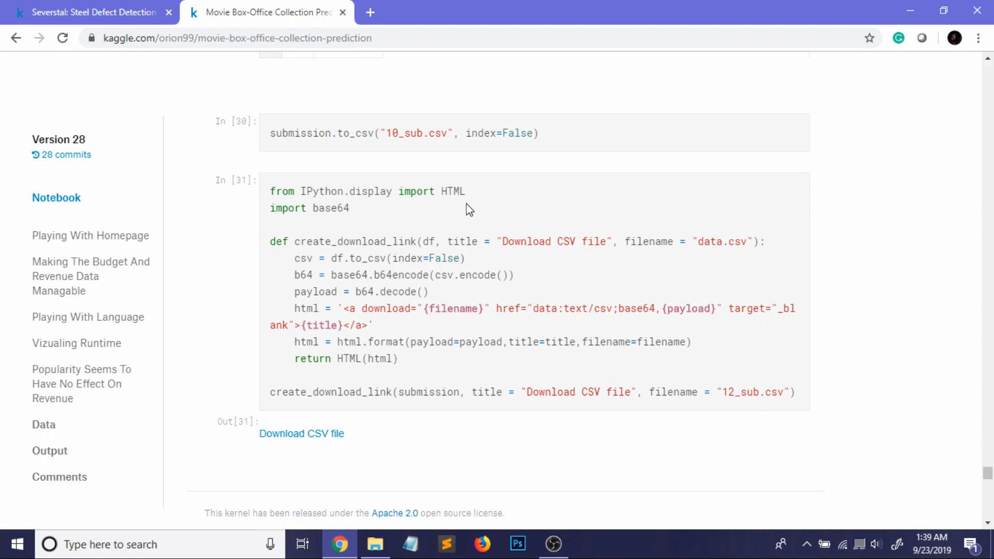
mouse_move(523, 323)
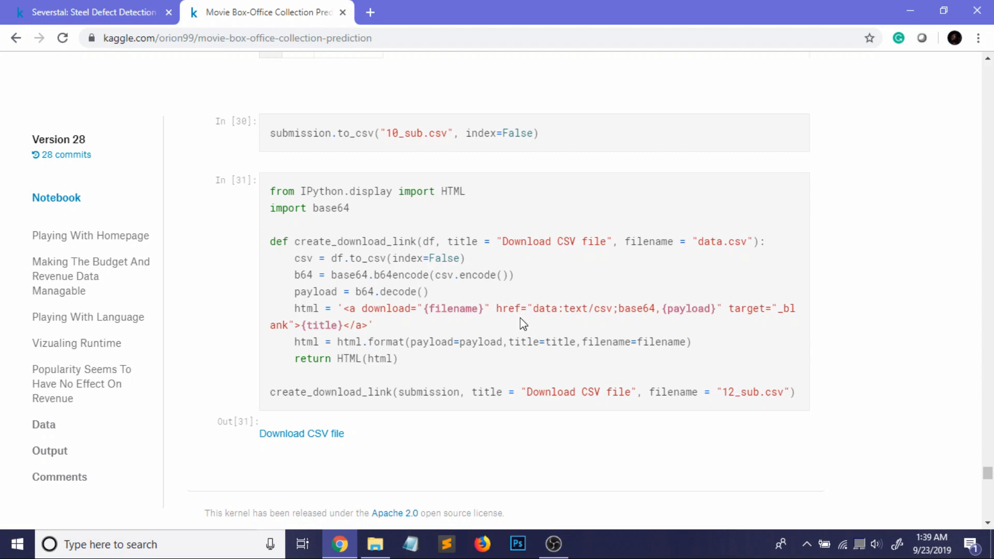
mouse_move(804, 400)
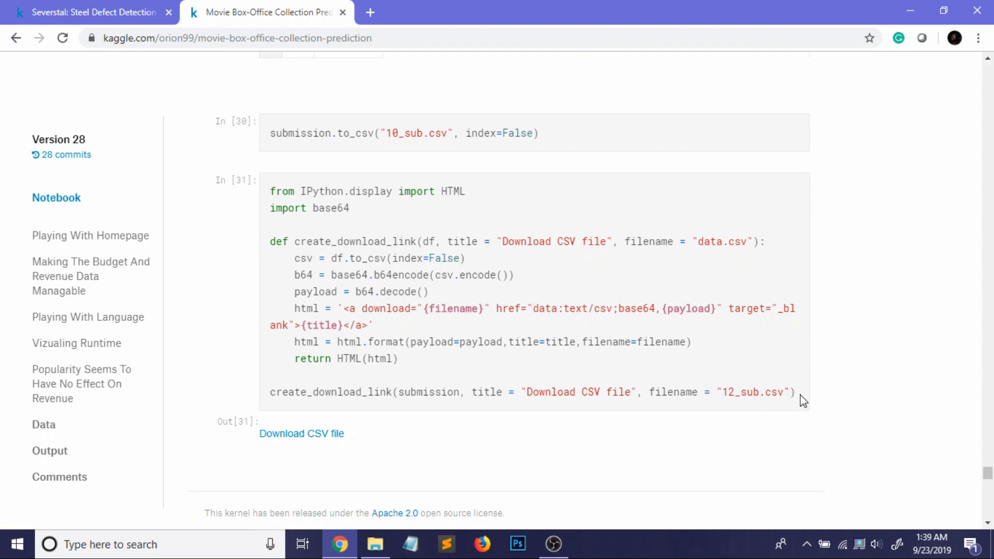
drag(270, 191, 794, 392)
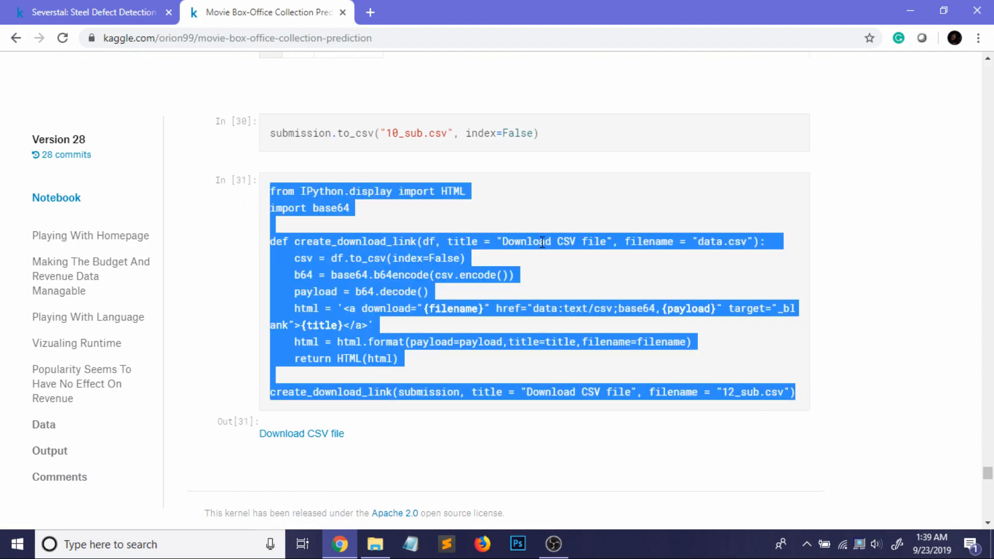
click(545, 262)
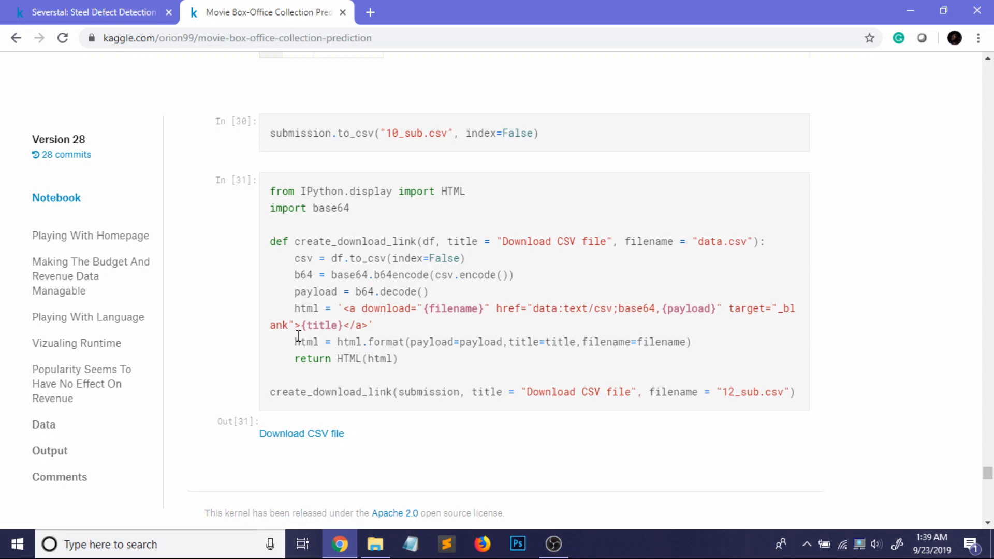
mouse_move(371, 446)
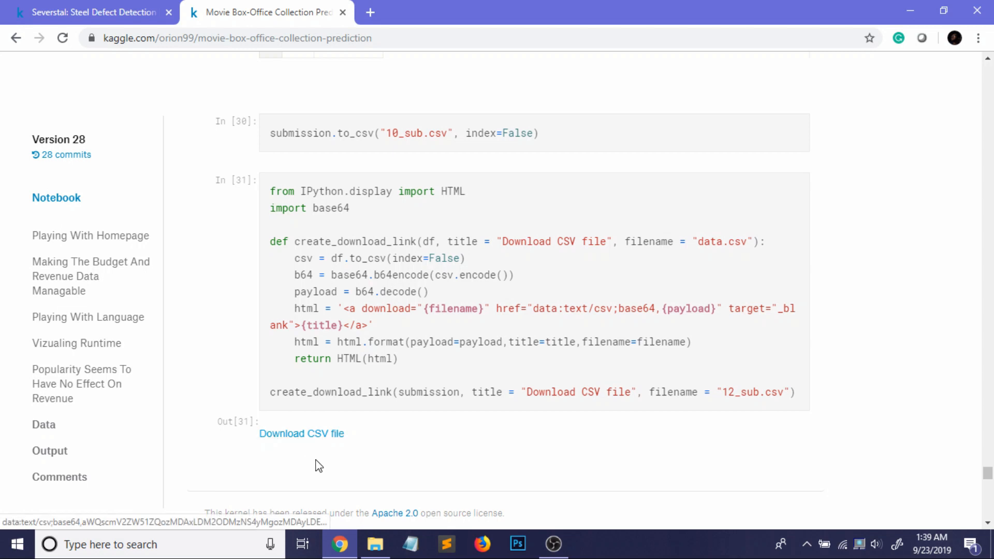
mouse_move(301, 434)
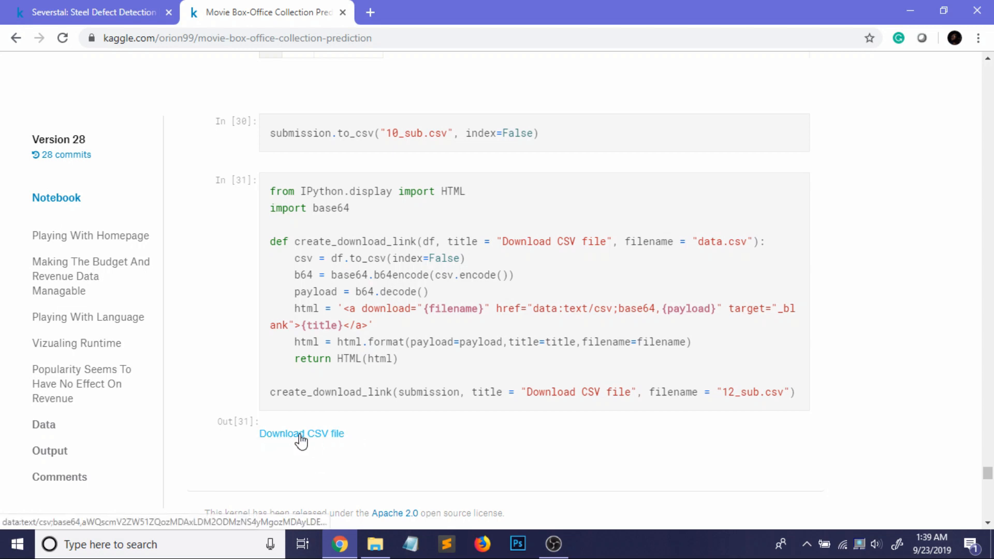
mouse_move(366, 433)
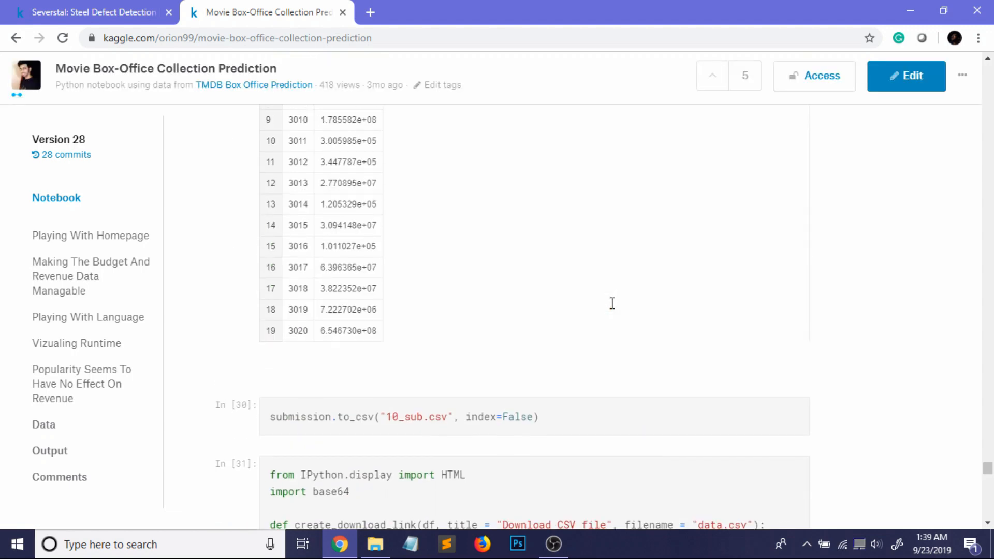
scroll(down, 3)
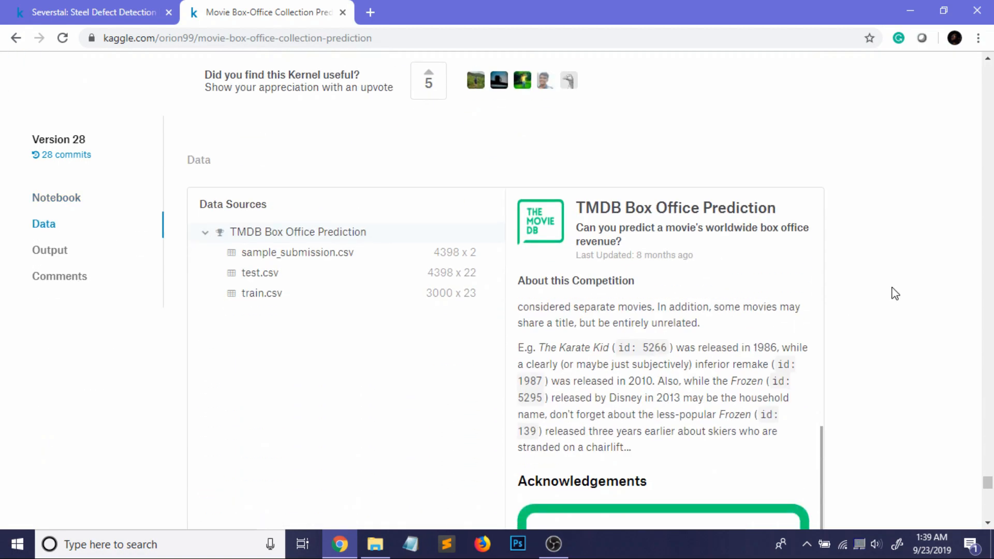
click(49, 250)
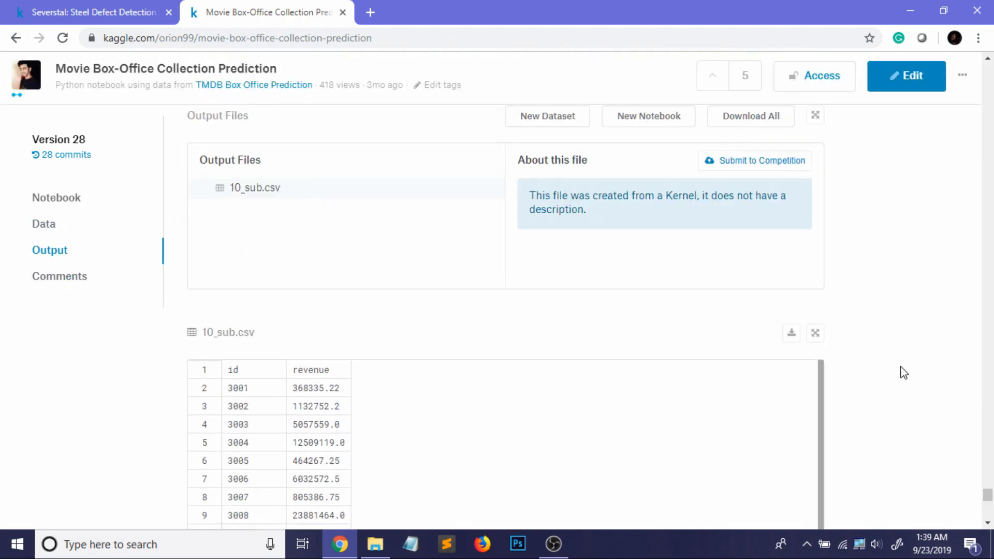
click(56, 198)
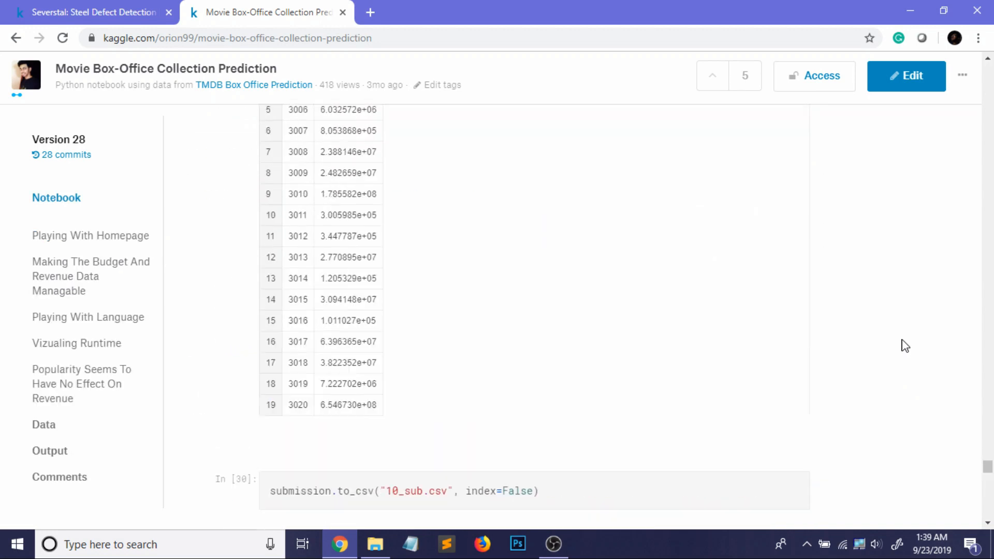